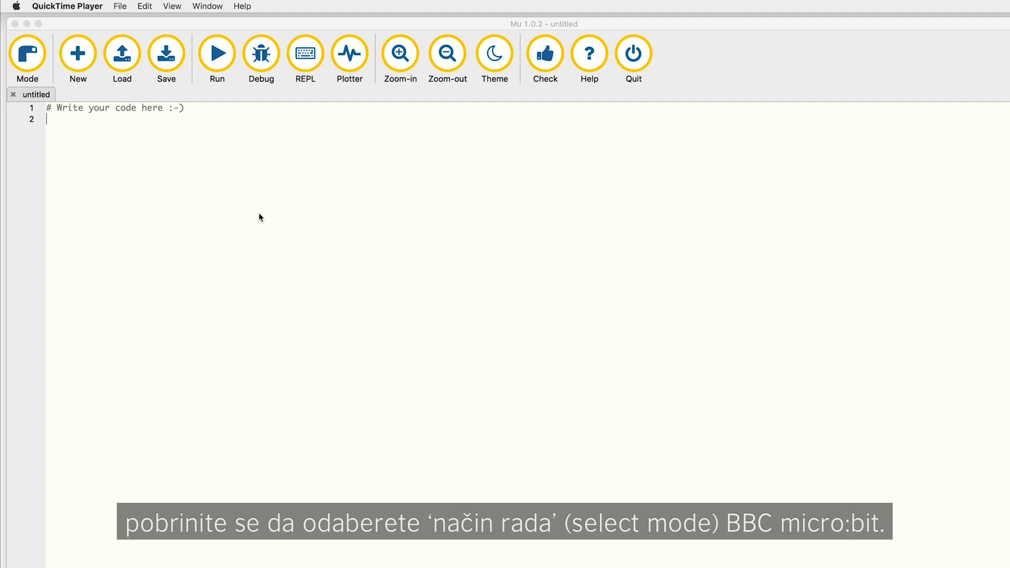
Step: Switch Mu Editor to BBC micro:bit mode via the Select Mode dialog
{"action": "left_click", "coordinate": [27, 52]}
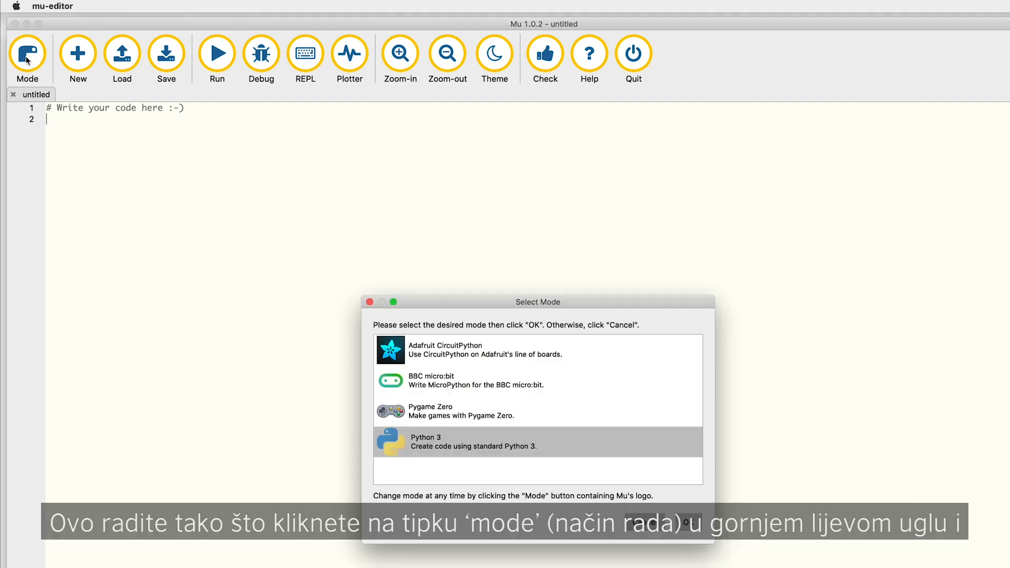
{"action": "left_click", "coordinate": [451, 379]}
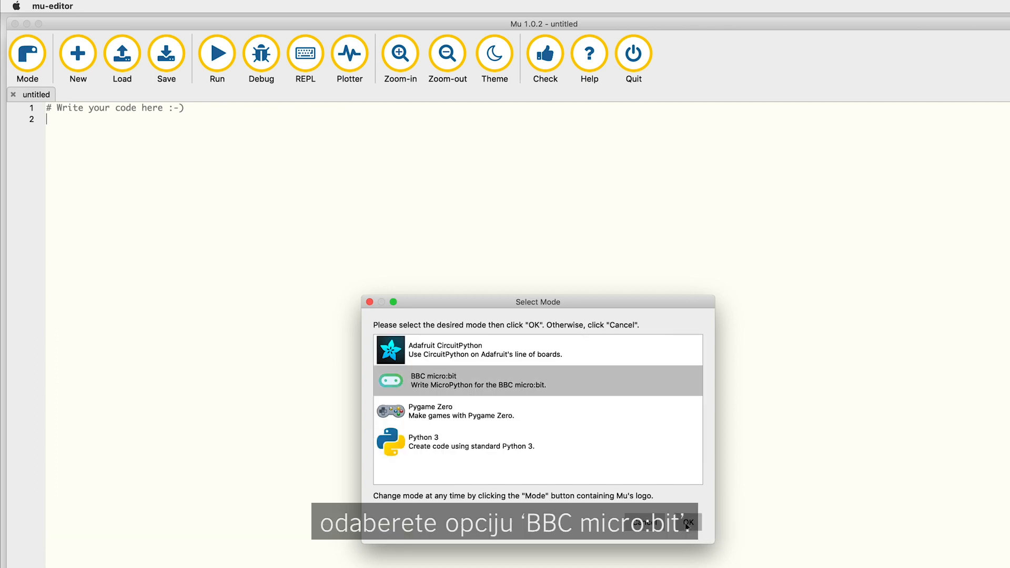
{"action": "left_click", "coordinate": [688, 523]}
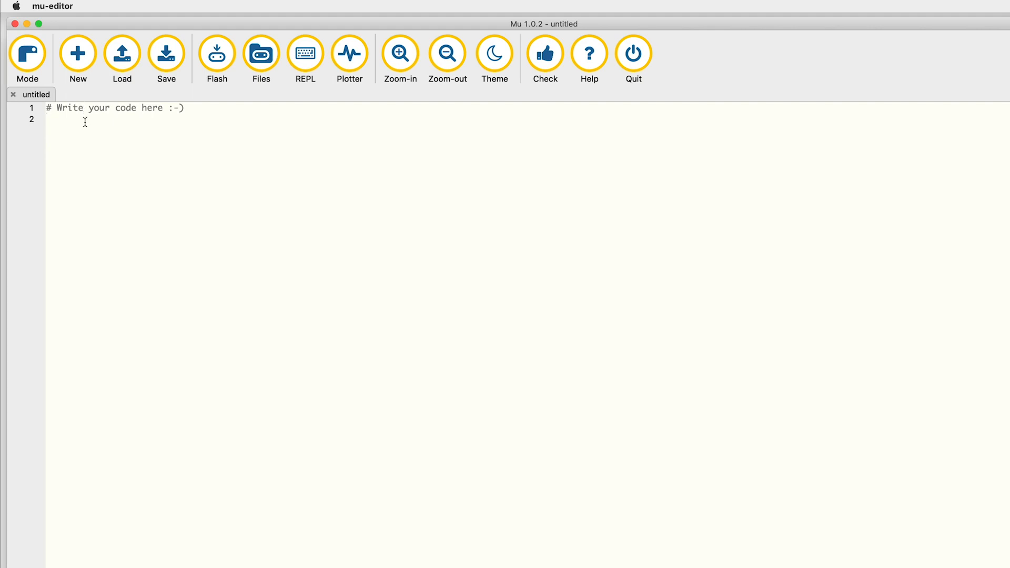
Step: Write 'from microbit import *' followed by a 'while True:' loop header
{"action": "type", "text": "from mi"}
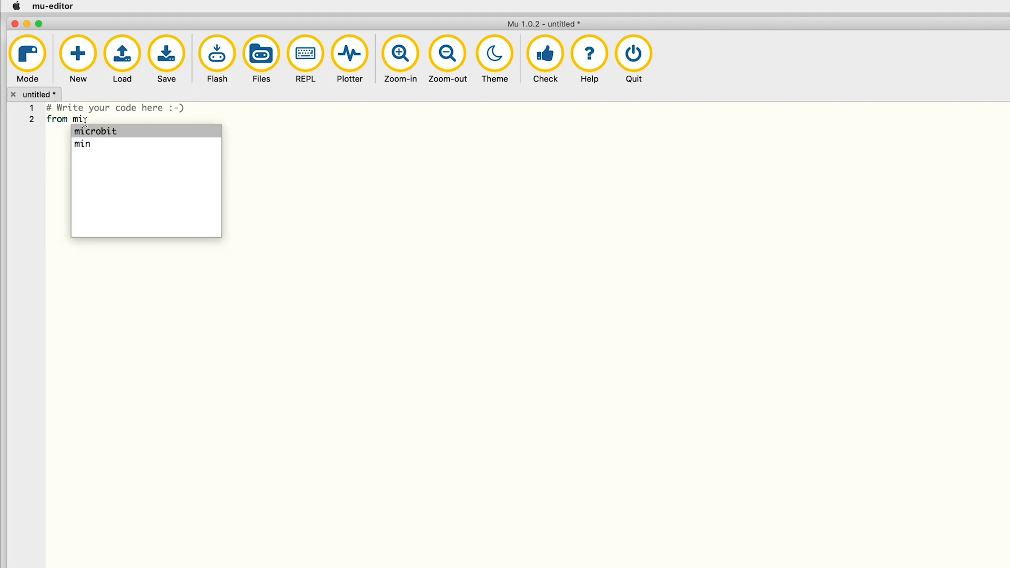
{"action": "left_click", "coordinate": [95, 131]}
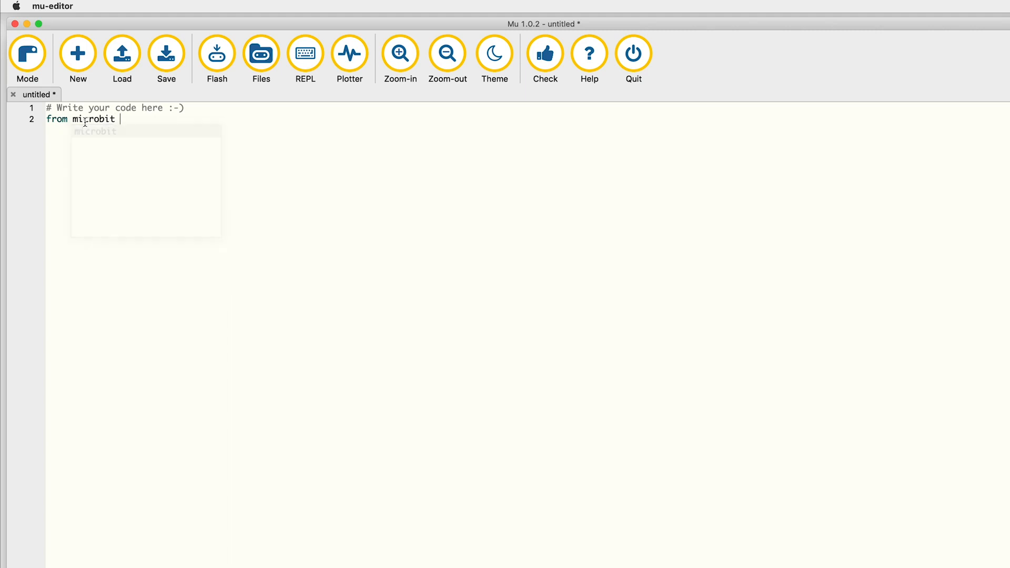
{"action": "type", "text": "import"}
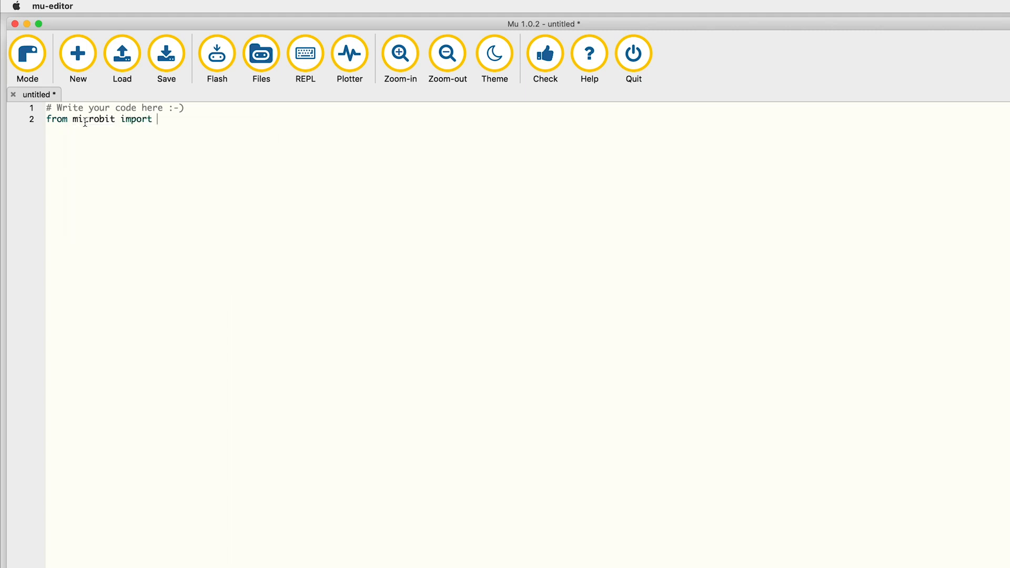
{"action": "type", "text": "*"}
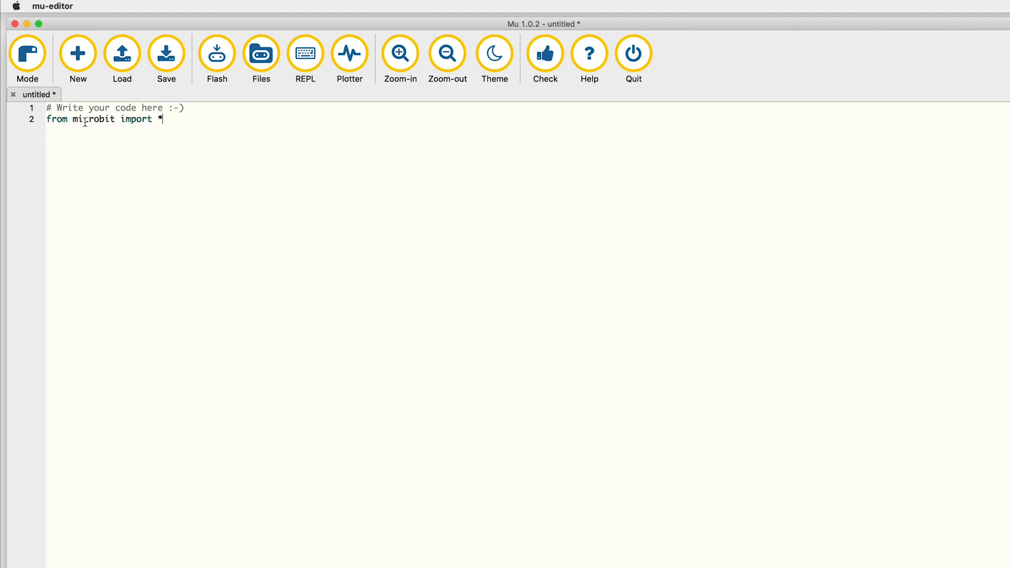
{"action": "type", "text": "while Tru"}
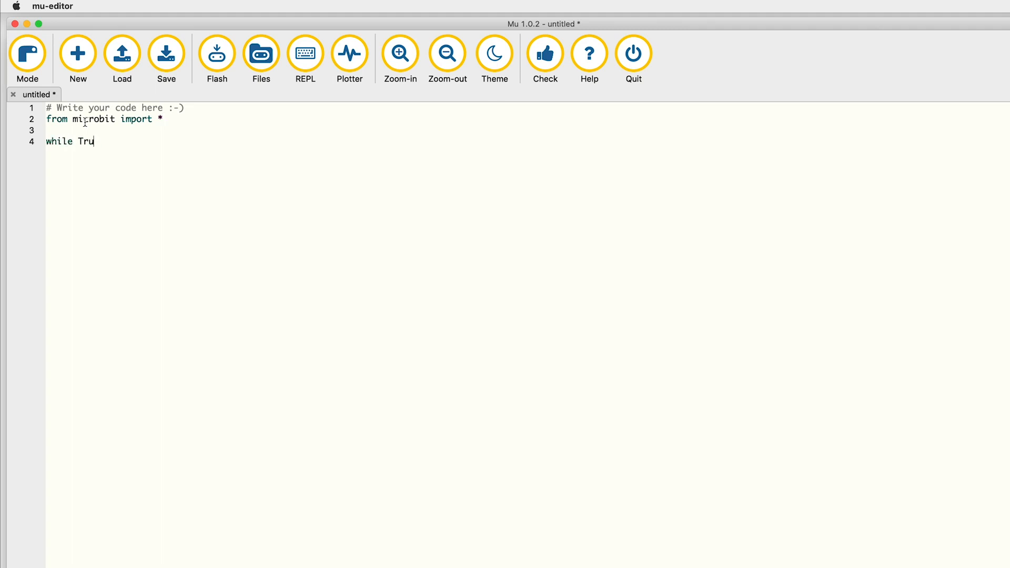
{"action": "type", "text": "e:"}
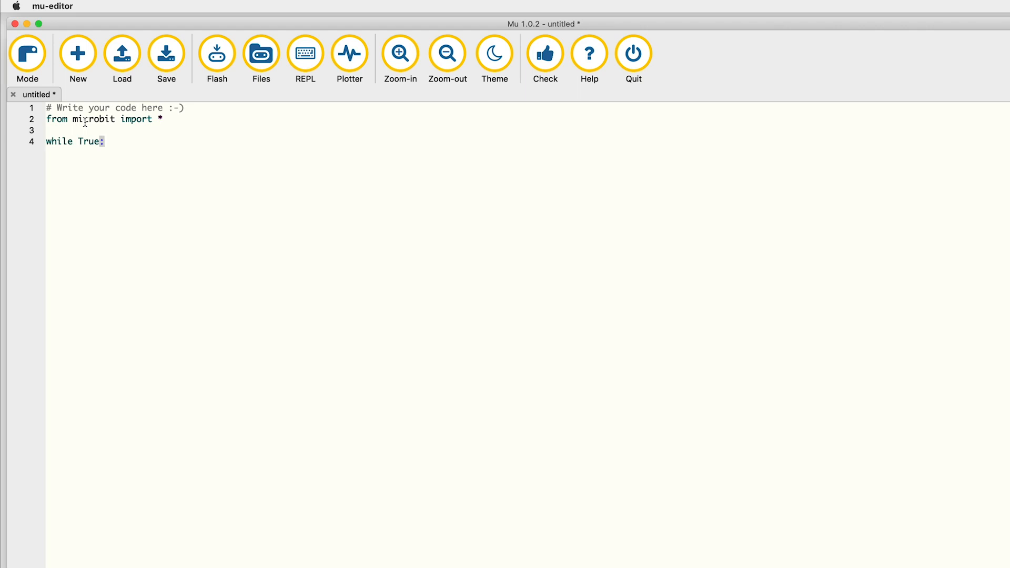
{"action": "key", "text": "enter"}
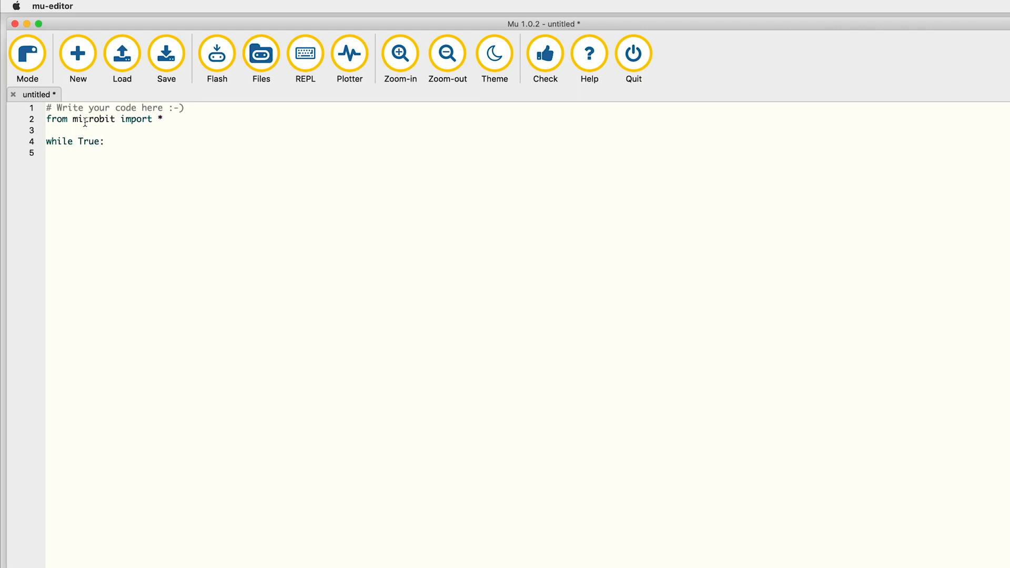
Step: Inside the loop, add sleep(60) and print(accelerometer.get_values())
{"action": "type", "text": "sleep("}
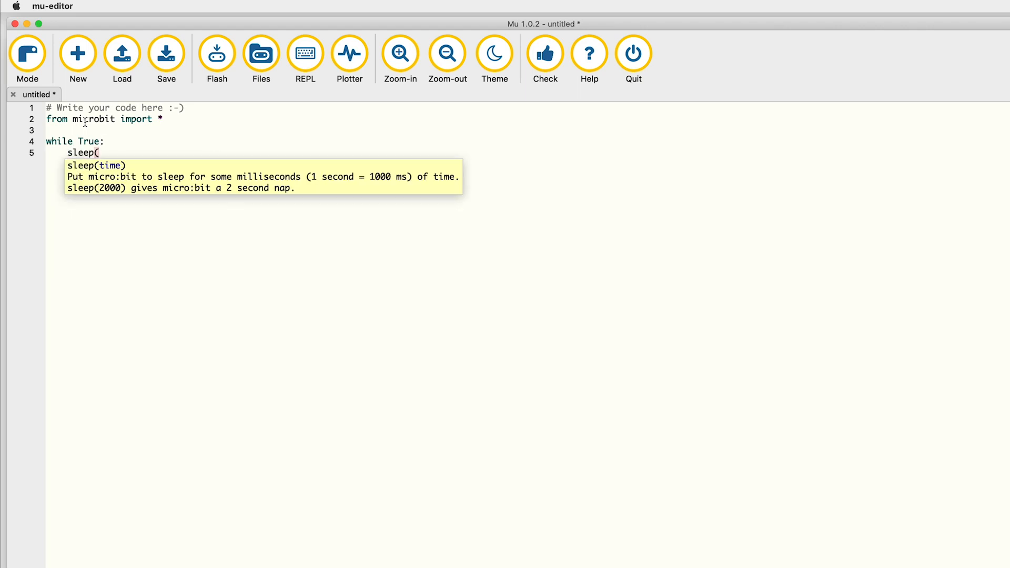
{"action": "type", "text": "60)"}
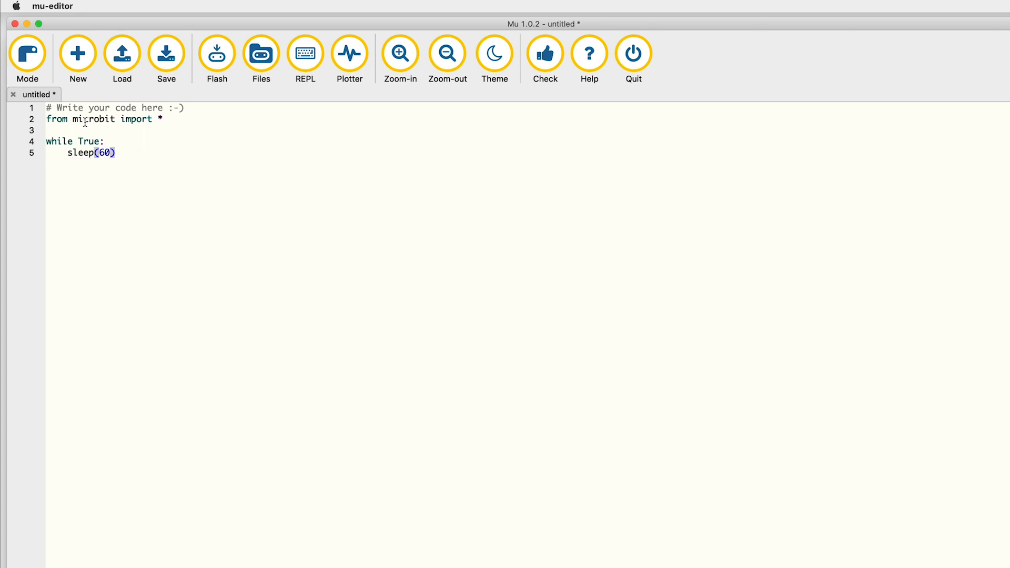
{"action": "type", "text": "print("}
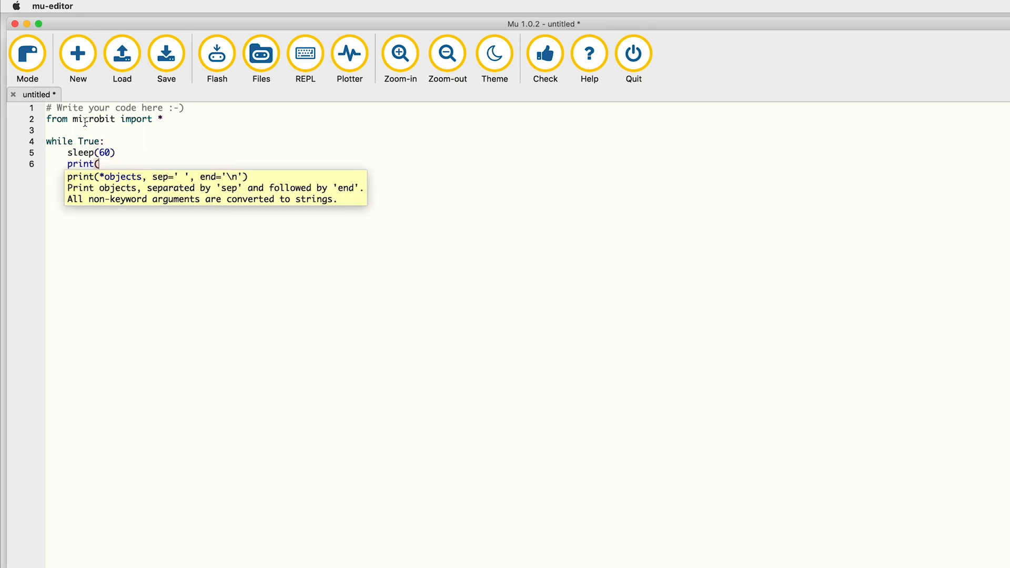
{"action": "type", "text": "acc"}
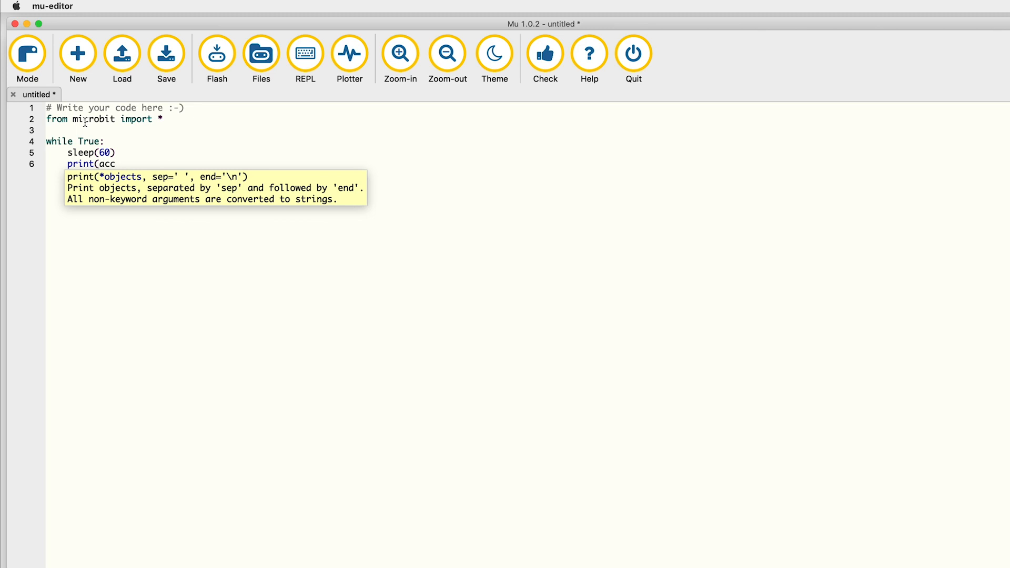
{"action": "type", "text": "elerometer"}
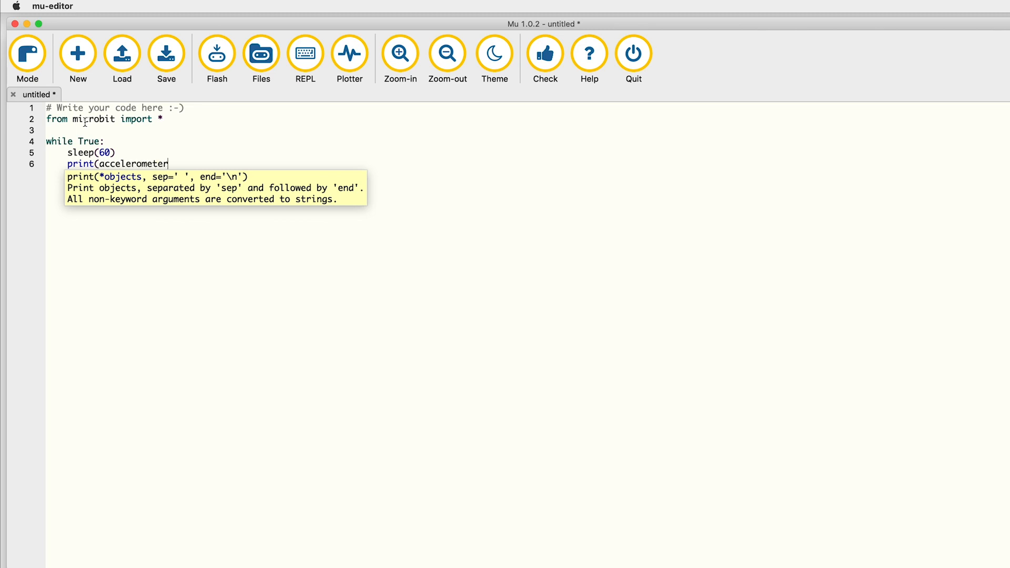
{"action": "type", "text": ".get"}
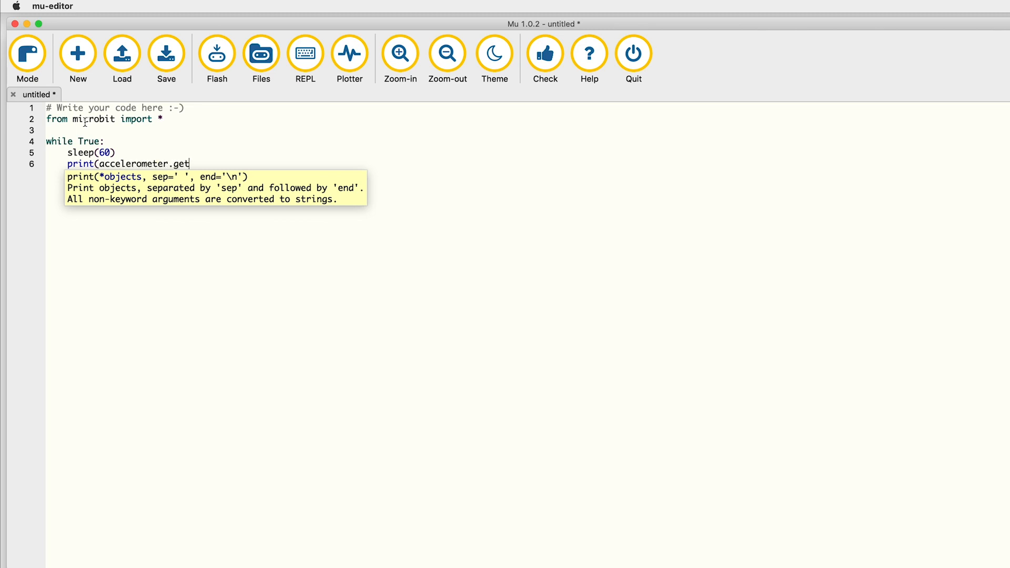
{"action": "type", "text": "_values"}
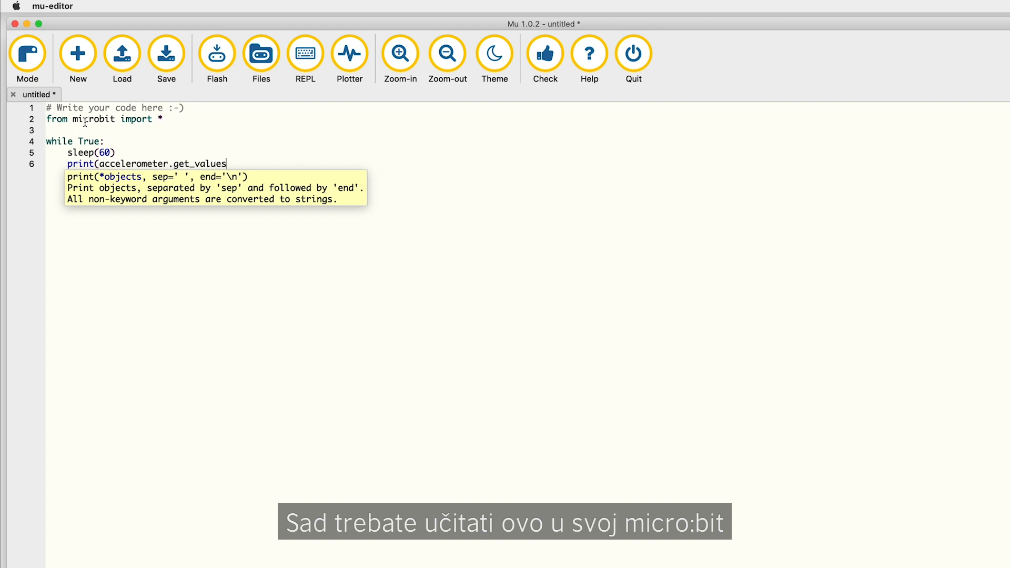
{"action": "type", "text": "()"}
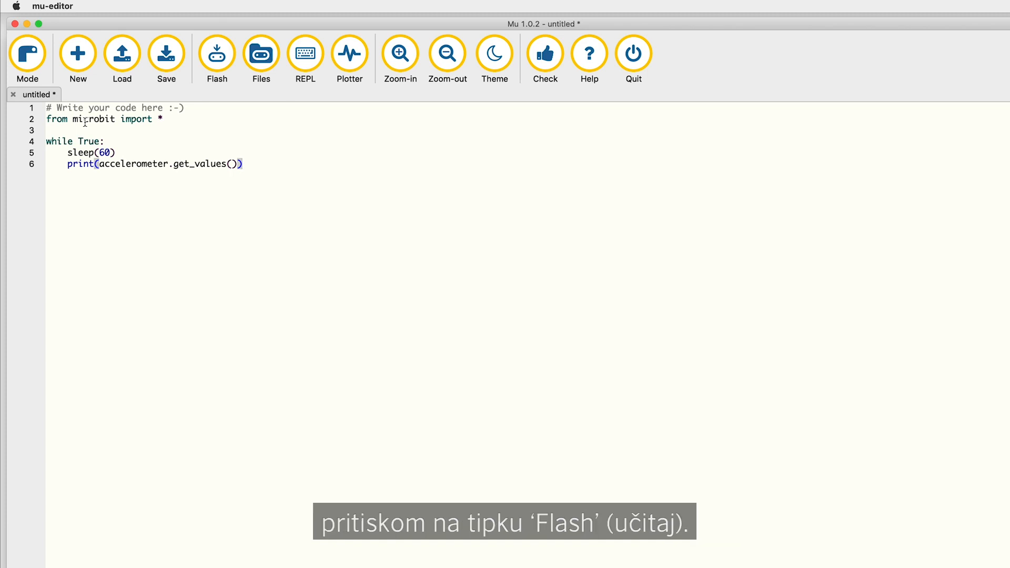
Step: Flash the accelerometer printing script onto the connected micro:bit
{"action": "left_click", "coordinate": [216, 53]}
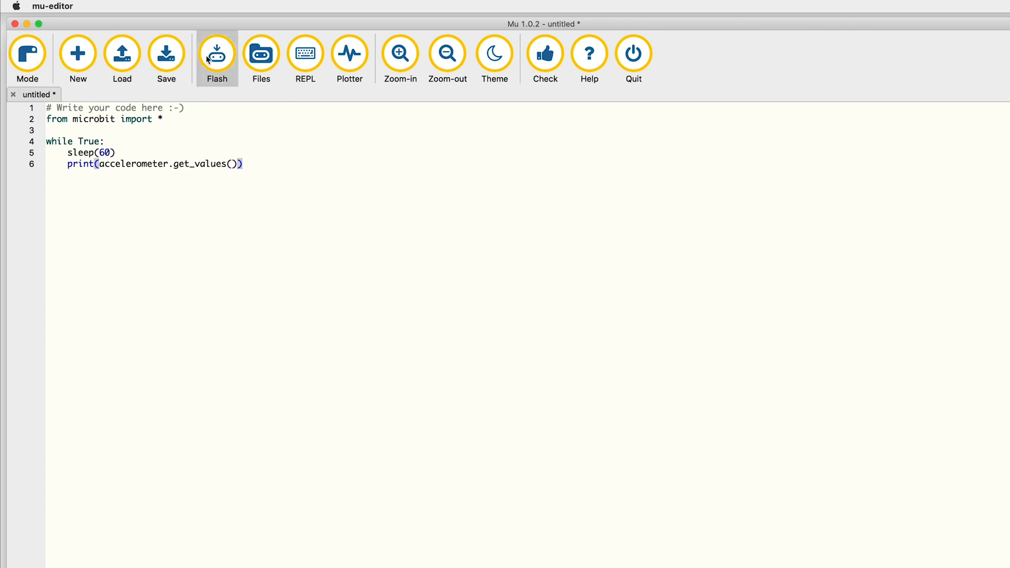
{"action": "mouse_move", "coordinate": [216, 54]}
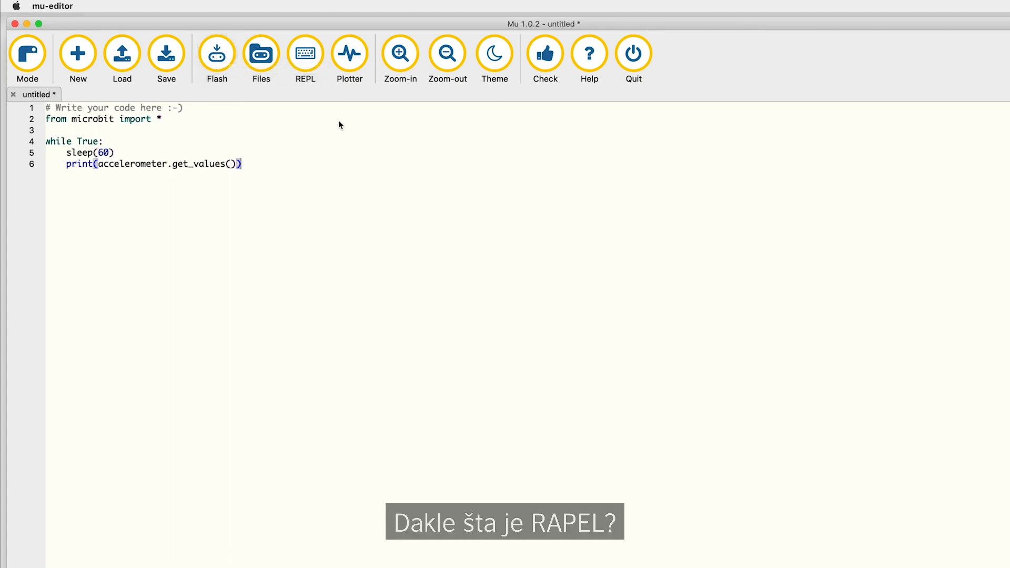
{"action": "left_click", "coordinate": [305, 53]}
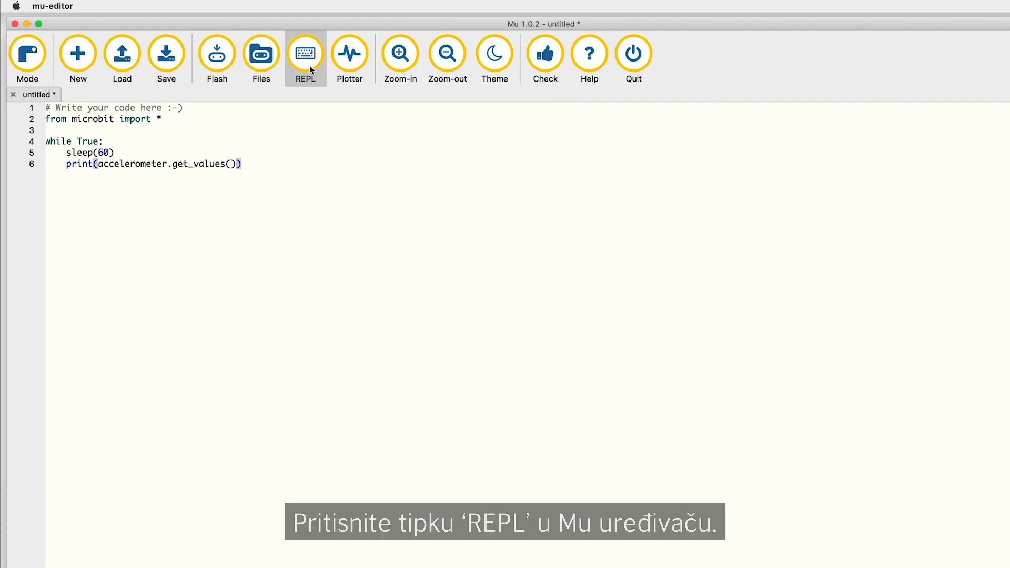
{"action": "left_click", "coordinate": [305, 53]}
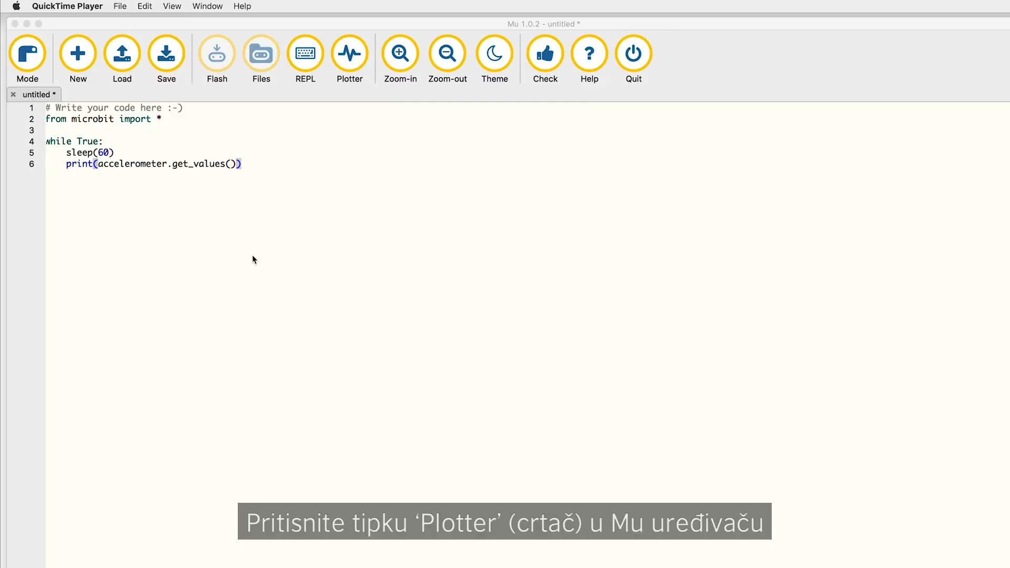
Step: View the live plot, then change the loop's sleep to 100 ms
{"action": "left_click", "coordinate": [349, 52]}
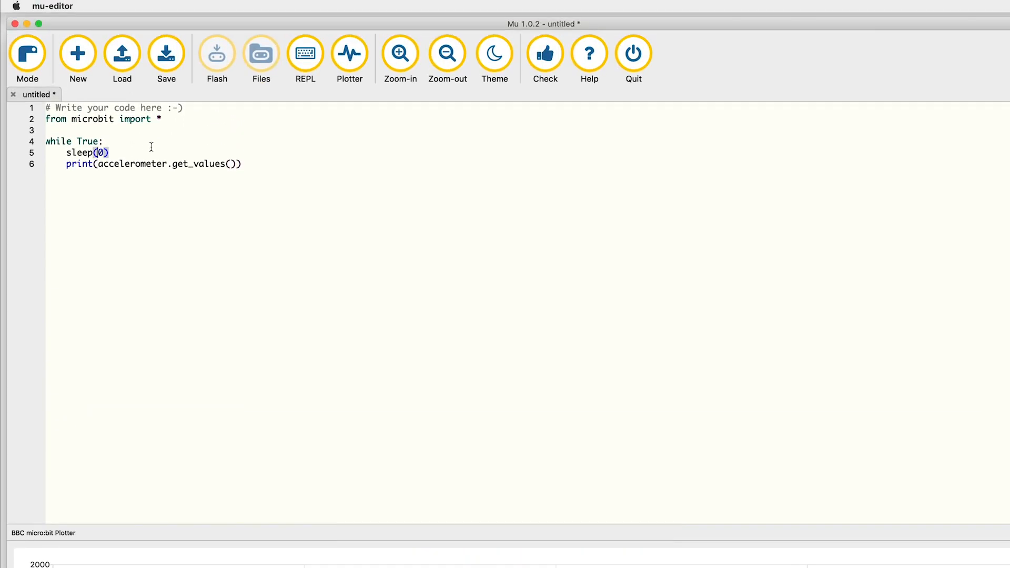
{"action": "type", "text": "100"}
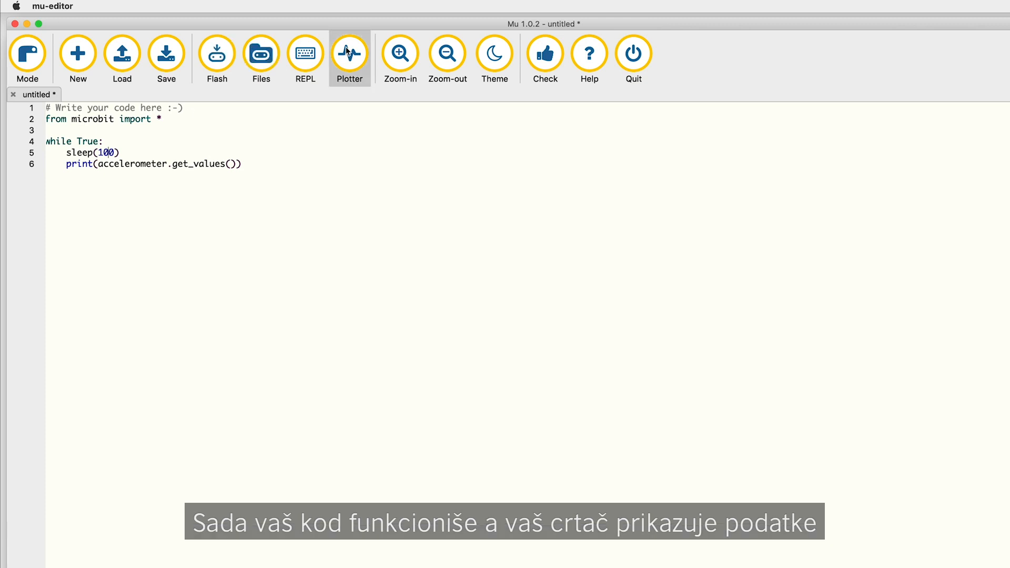
{"action": "left_click", "coordinate": [305, 54]}
{"action": "type", "text": "radio.send"}
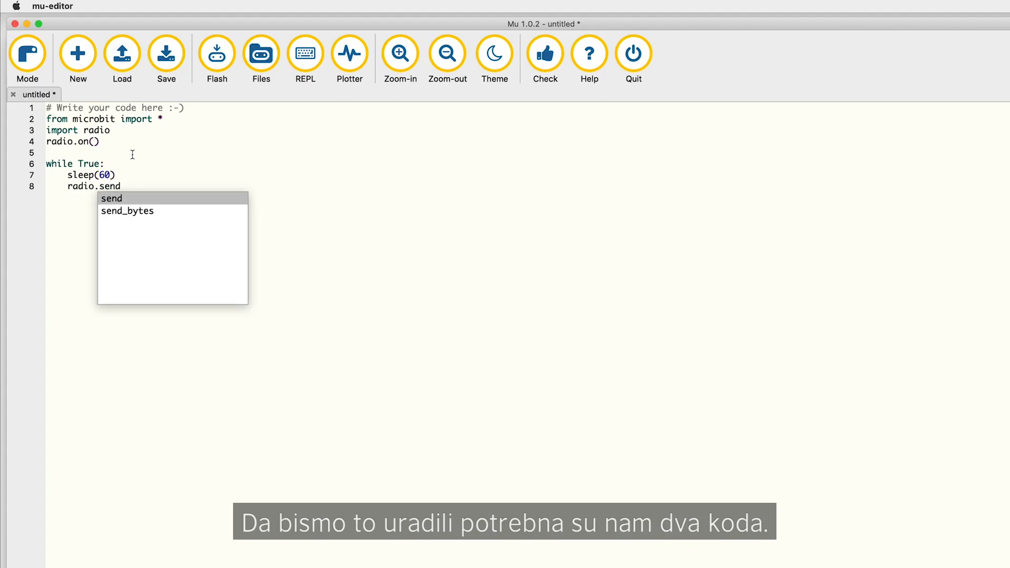
Step: Complete radio.send(str(accelerometer.get_values())) and flash the sender script to the micro:bit
{"action": "type", "text": "(str(d"}
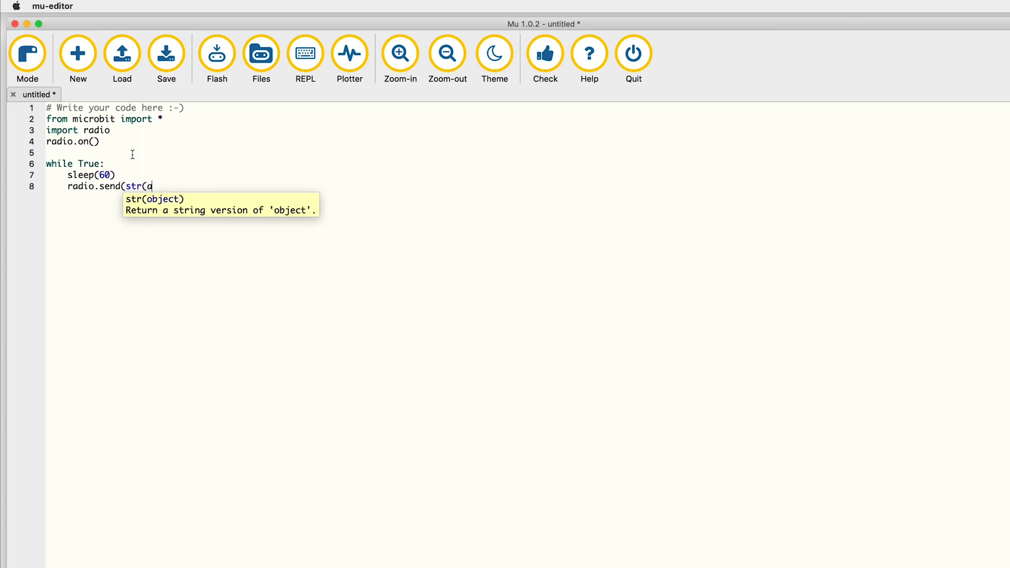
{"action": "type", "text": "acceler"}
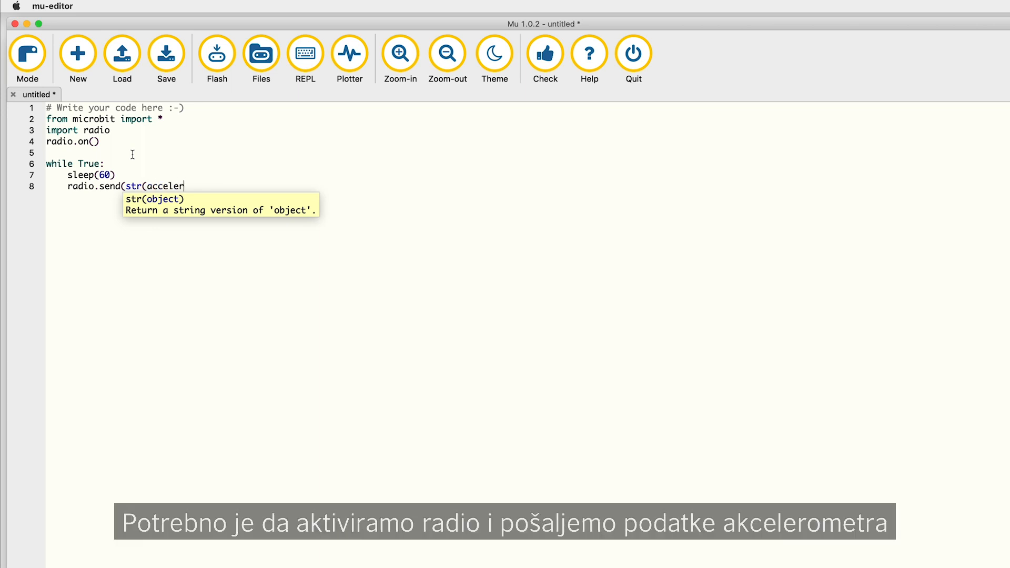
{"action": "type", "text": "ometer."}
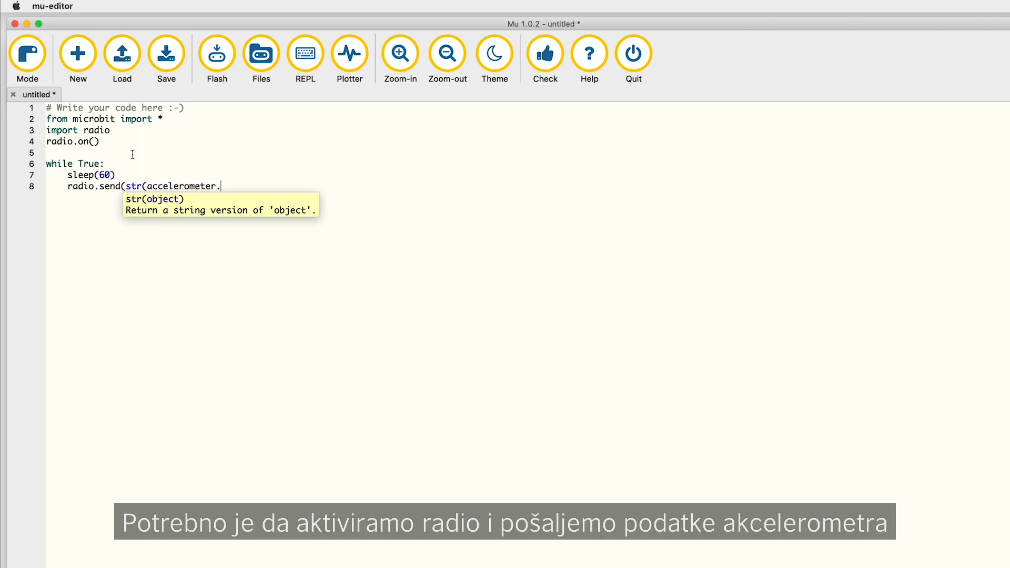
{"action": "type", "text": "get_val"}
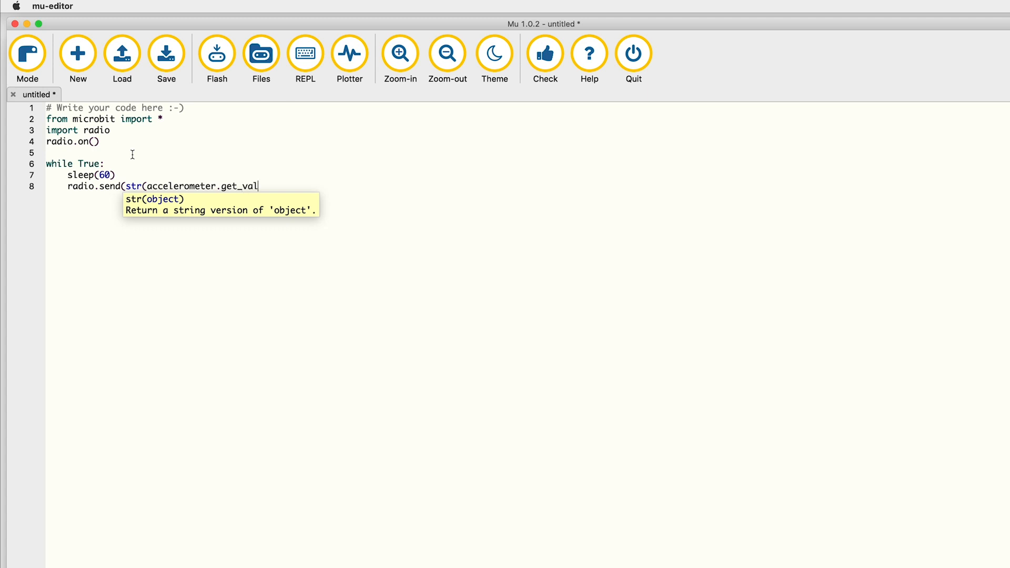
{"action": "type", "text": "ues()"}
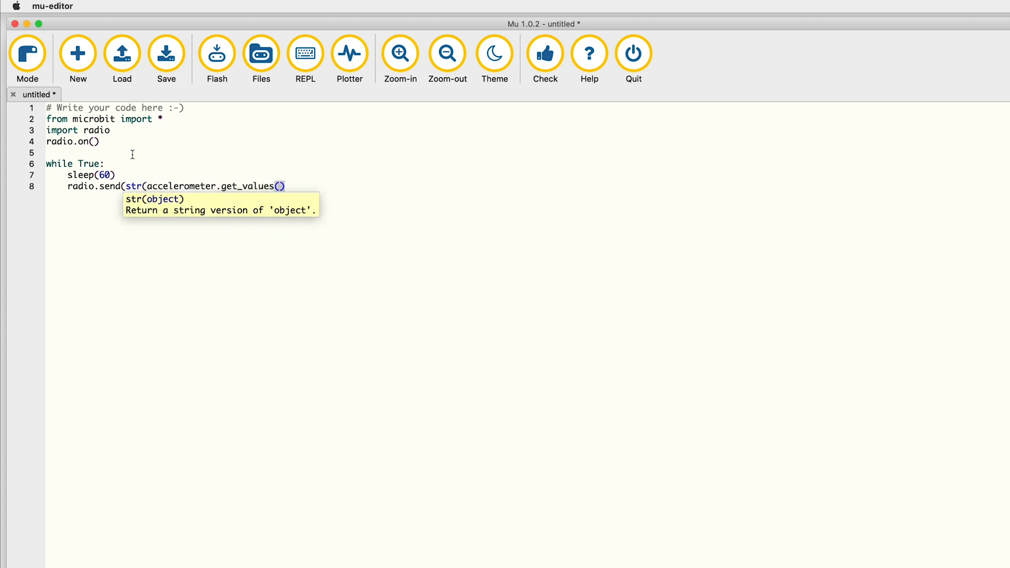
{"action": "type", "text": ")"}
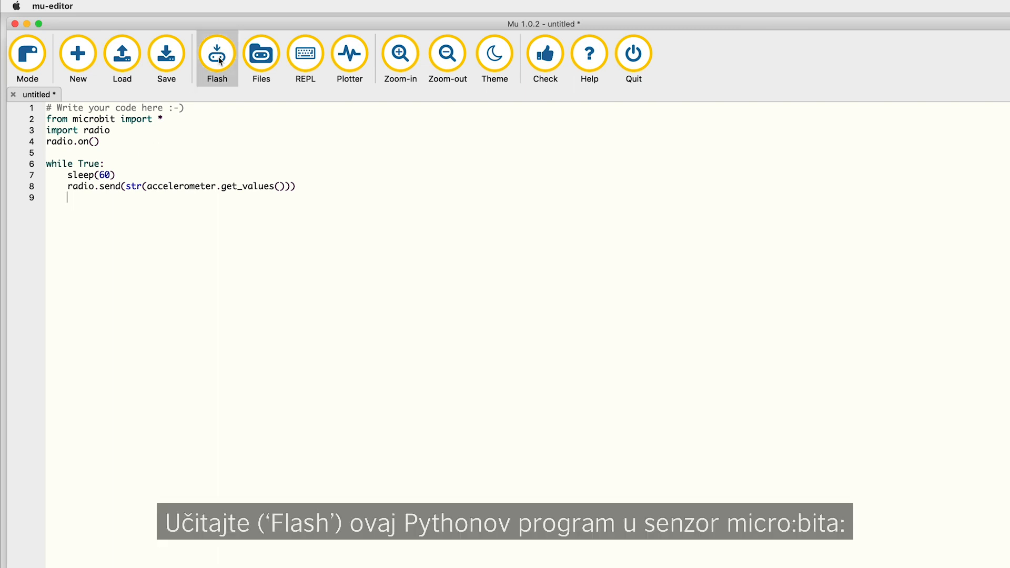
{"action": "left_click", "coordinate": [217, 54]}
{"action": "type", "text": "message = radio.receive "}
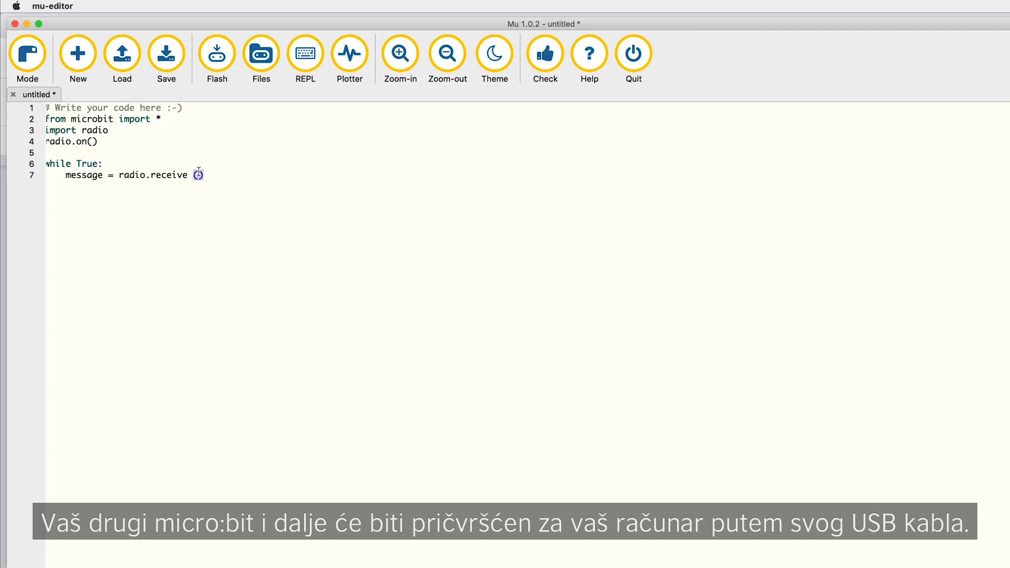
Step: Add sleep(60) and print(message) to the receiver loop and flash it to the micro:bit
{"action": "type", "text": "slee"}
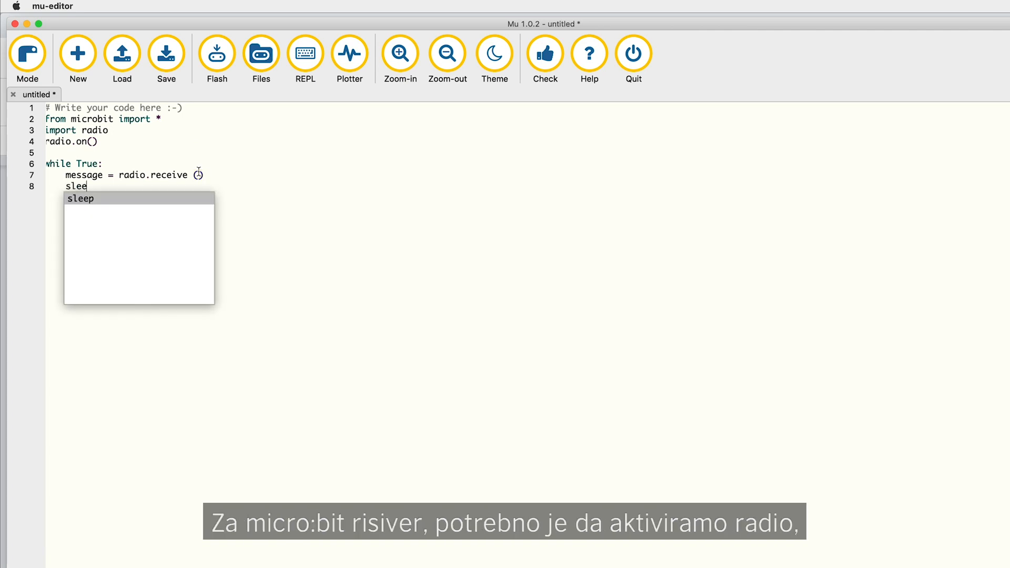
{"action": "type", "text": "p(60)"}
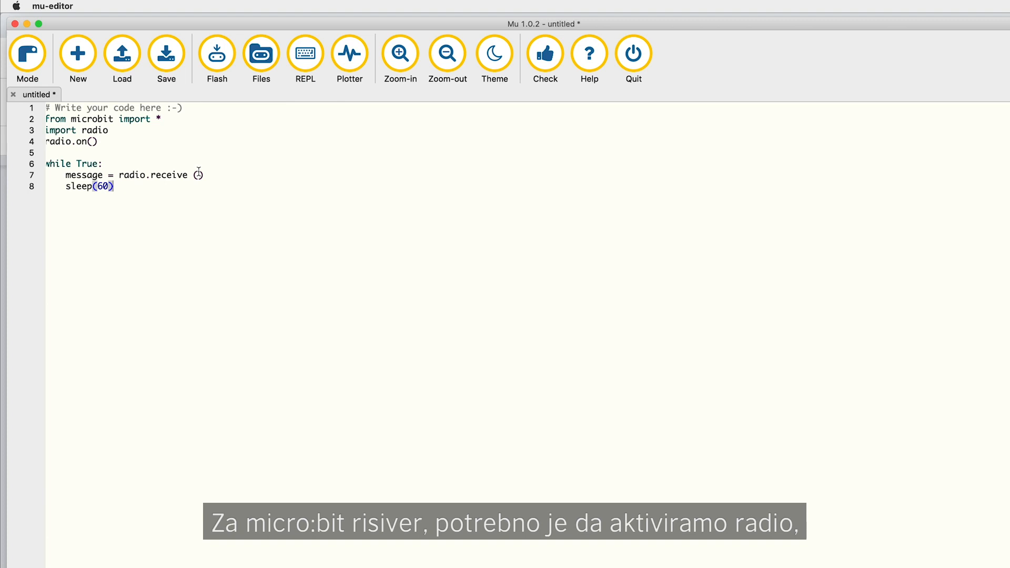
{"action": "type", "text": "print("}
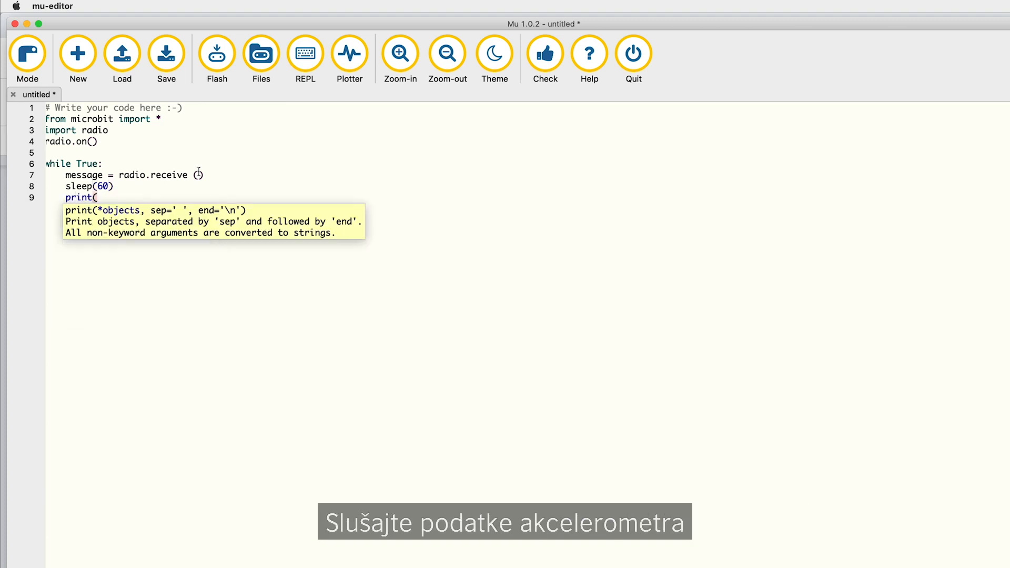
{"action": "type", "text": "messag"}
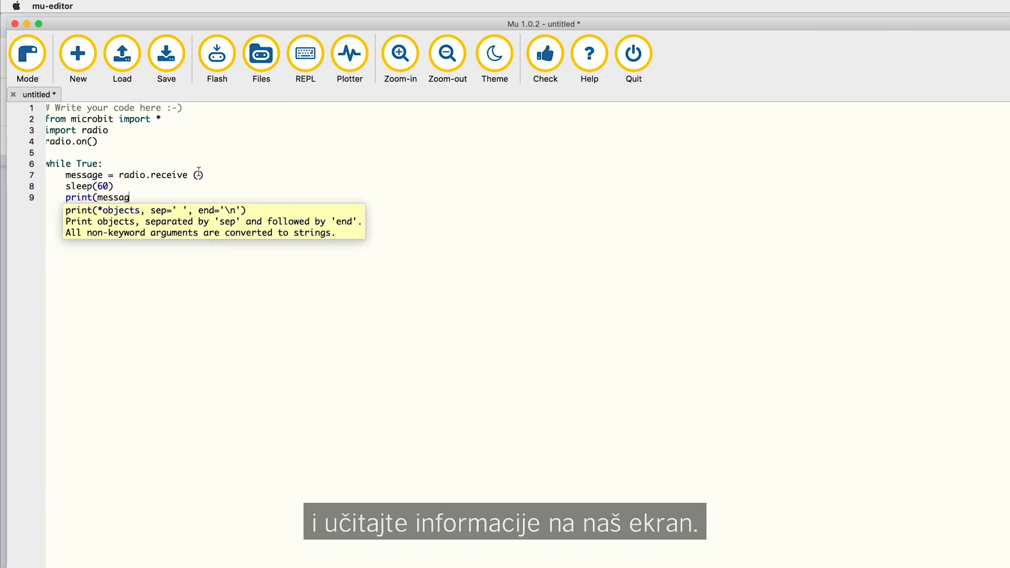
{"action": "type", "text": "e)"}
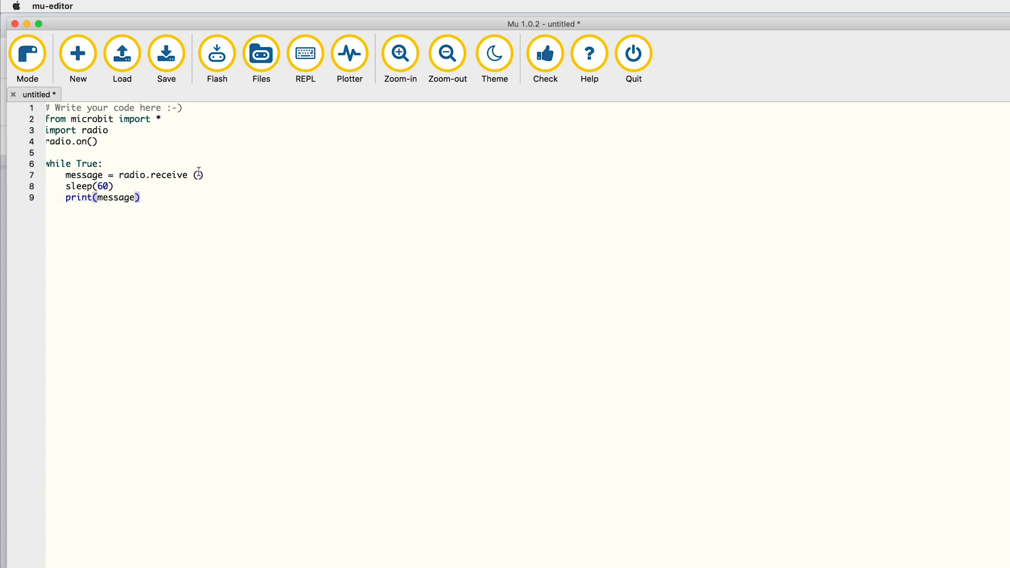
{"action": "left_click", "coordinate": [217, 53]}
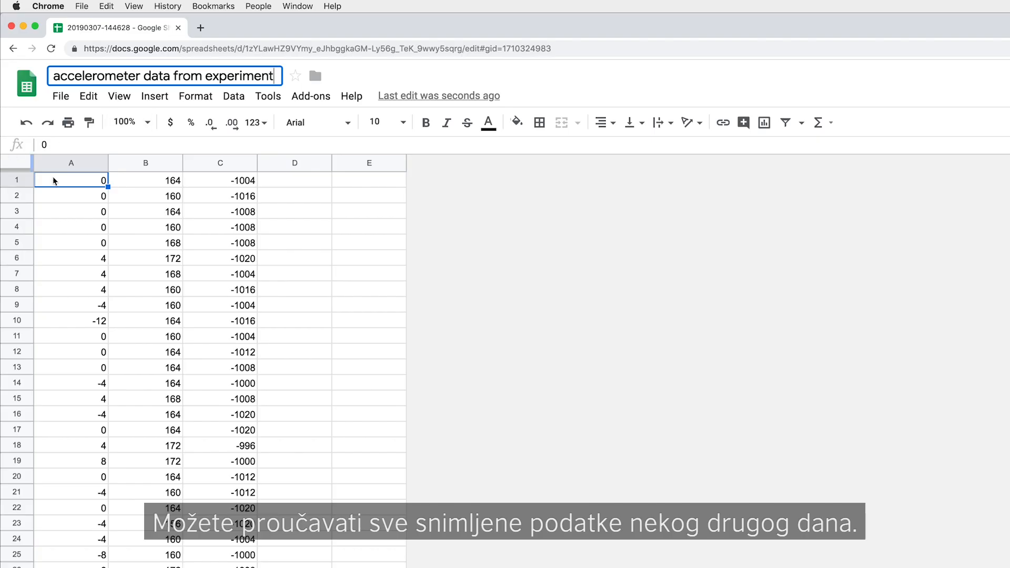
Step: Finish the spreadsheet title and scroll down through the recorded three-axis accelerometer columns
{"action": "left_click", "coordinate": [145, 211]}
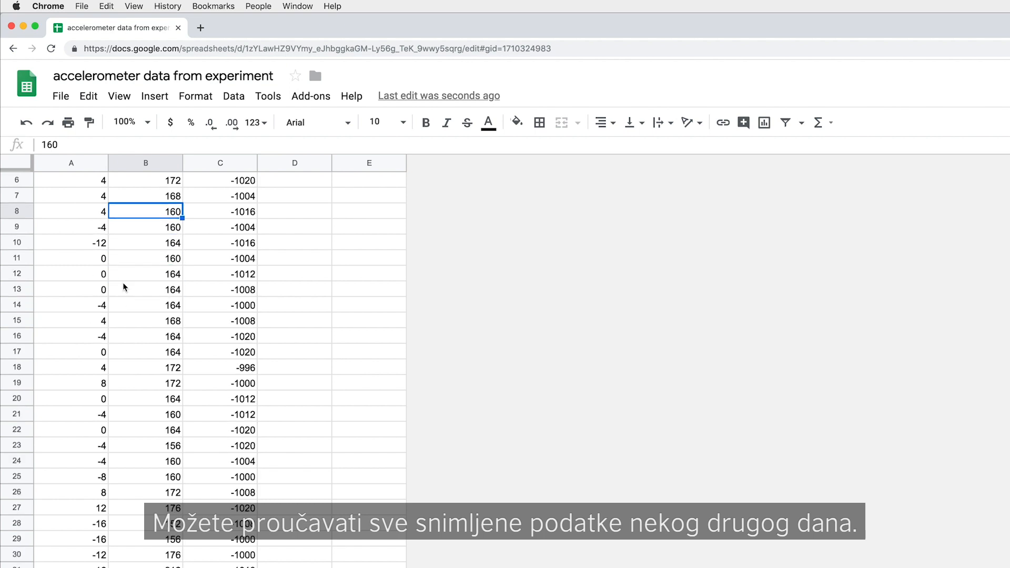
{"action": "scroll", "scroll_direction": "down", "scroll_amount": 3}
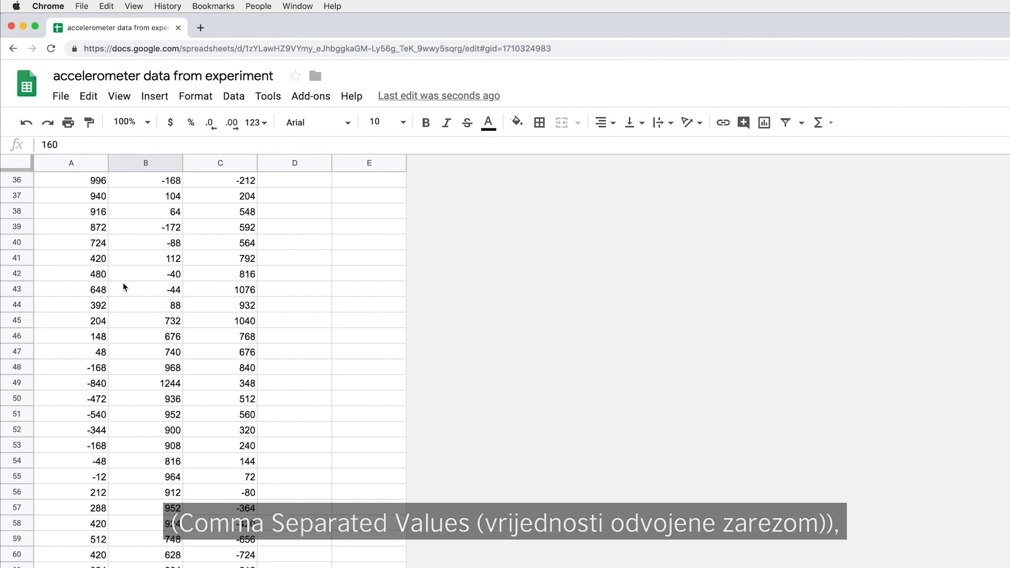
{"action": "scroll", "scroll_direction": "down", "scroll_amount": 3}
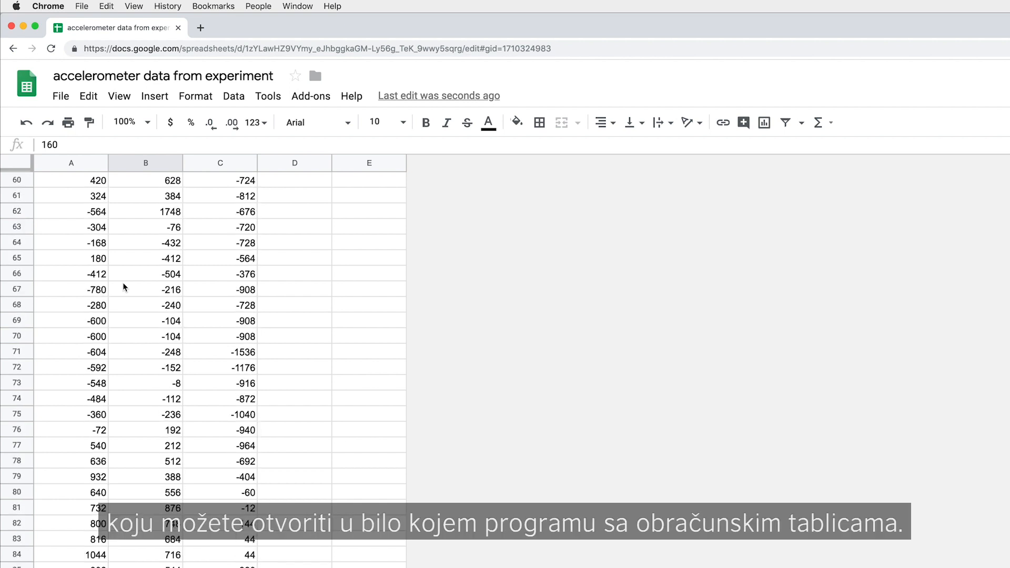
{"action": "scroll", "scroll_direction": "down", "scroll_amount": 3}
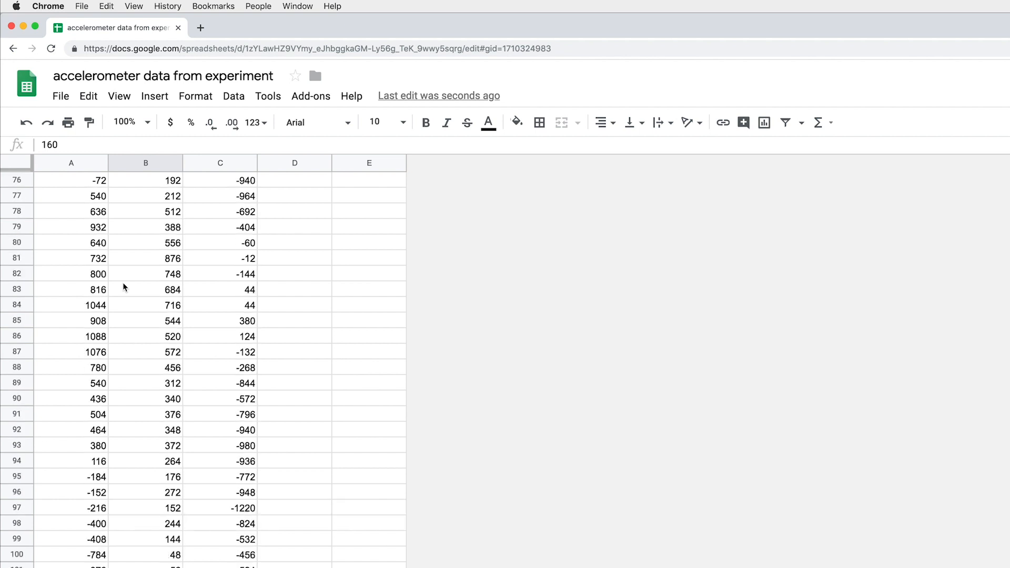
{"action": "scroll", "scroll_direction": "down", "scroll_amount": 3}
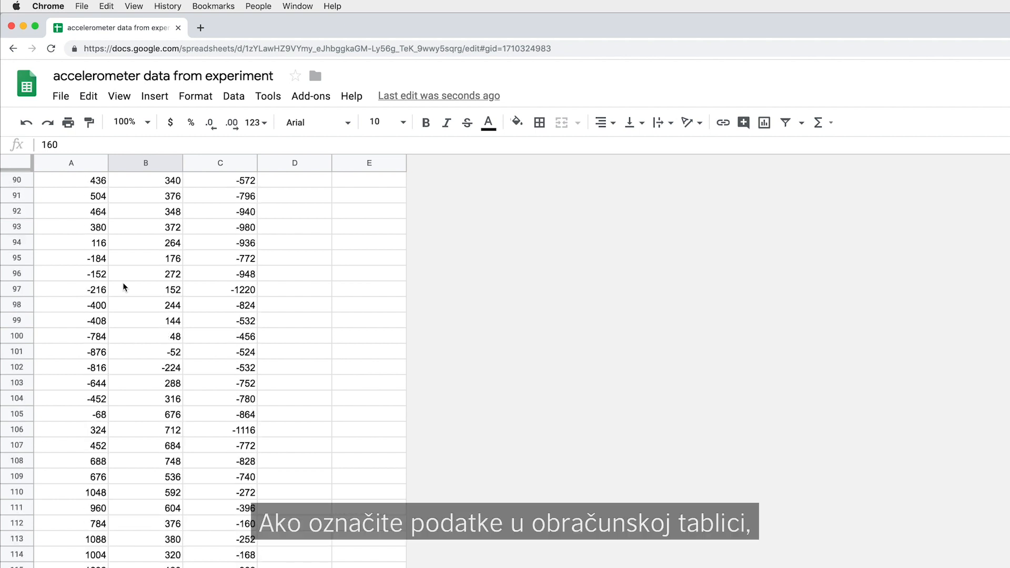
{"action": "scroll", "scroll_direction": "down", "scroll_amount": 3}
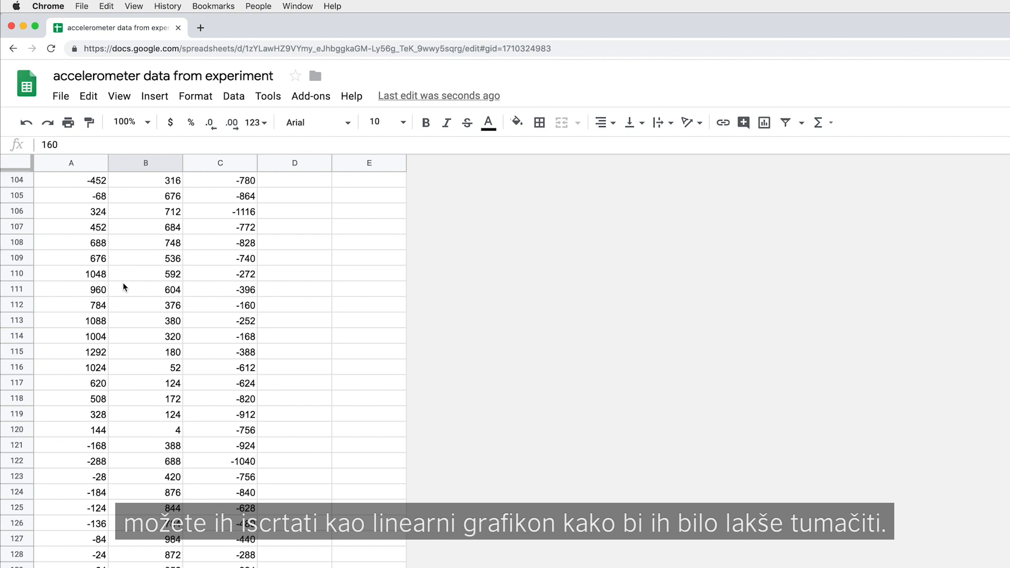
{"action": "scroll", "scroll_direction": "down", "scroll_amount": 3}
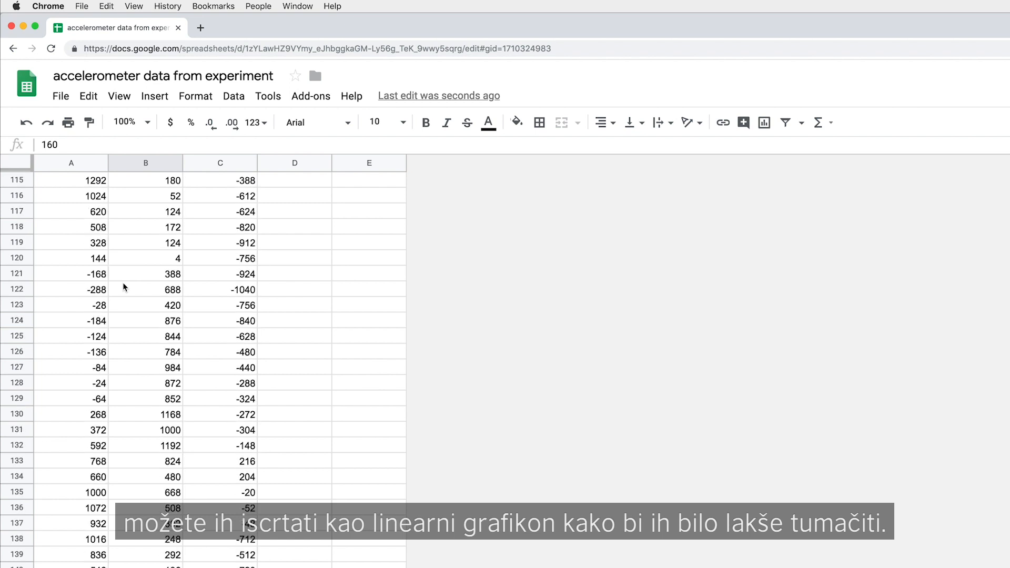
{"action": "scroll", "scroll_direction": "down", "scroll_amount": 3}
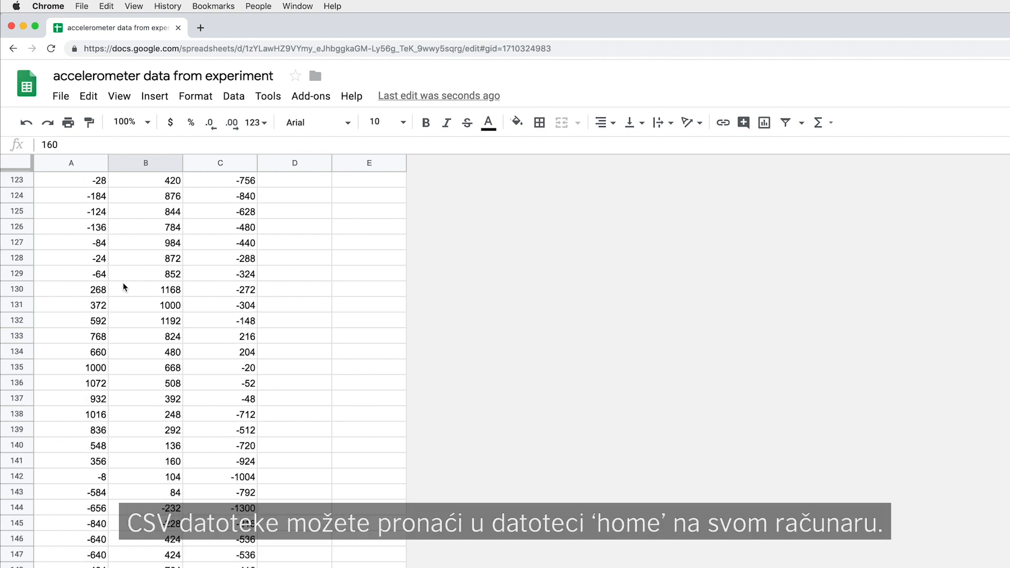
{"action": "scroll", "scroll_direction": "down", "scroll_amount": 3}
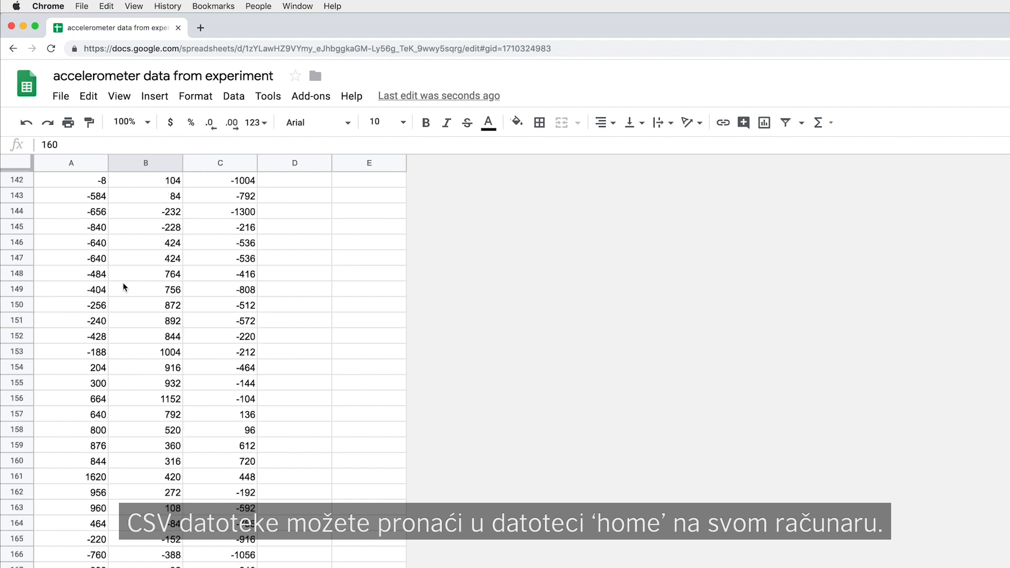
{"action": "scroll", "scroll_direction": "down", "scroll_amount": 3}
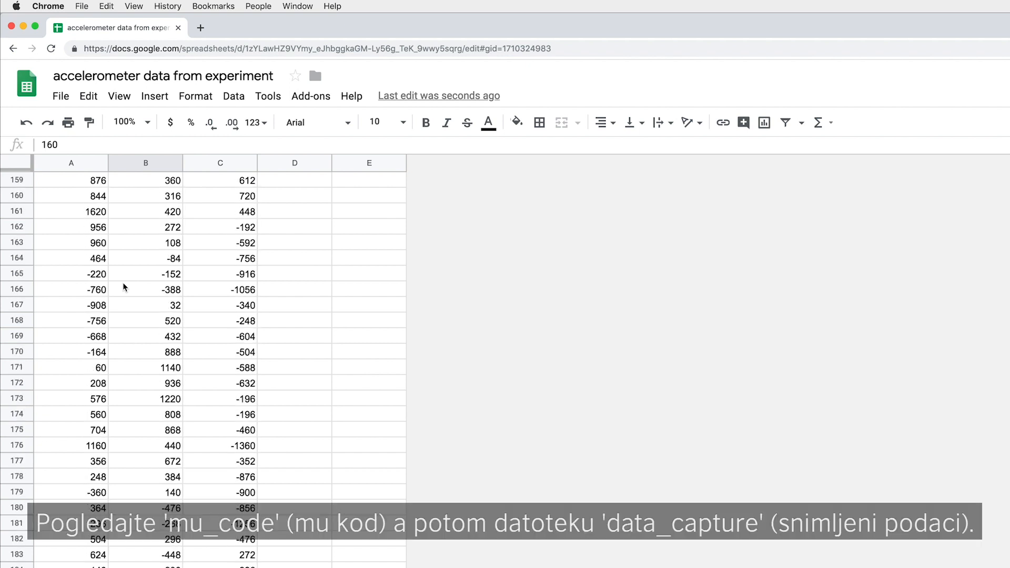
{"action": "scroll", "scroll_direction": "down", "scroll_amount": 3}
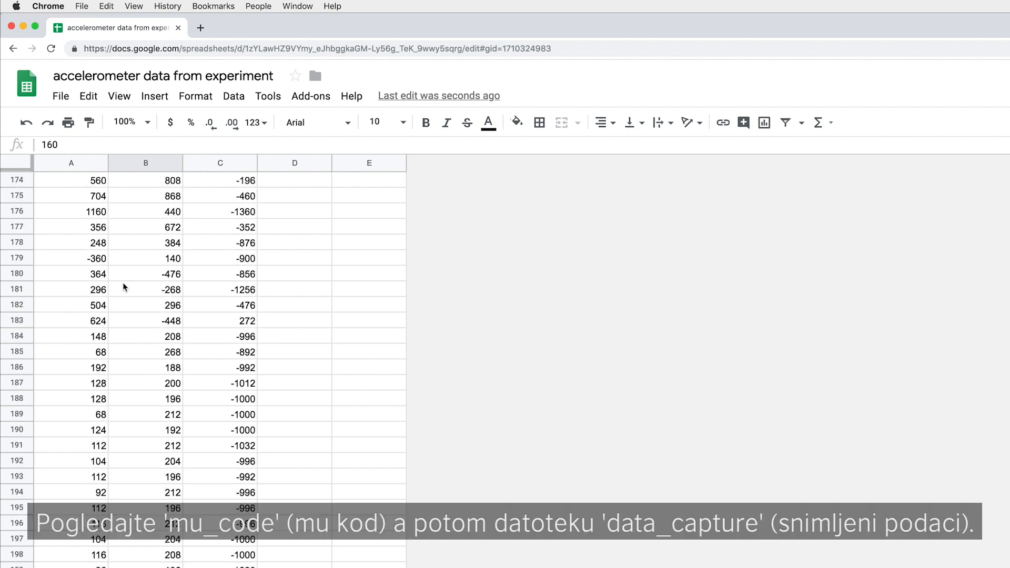
{"action": "scroll", "scroll_direction": "down", "scroll_amount": 3}
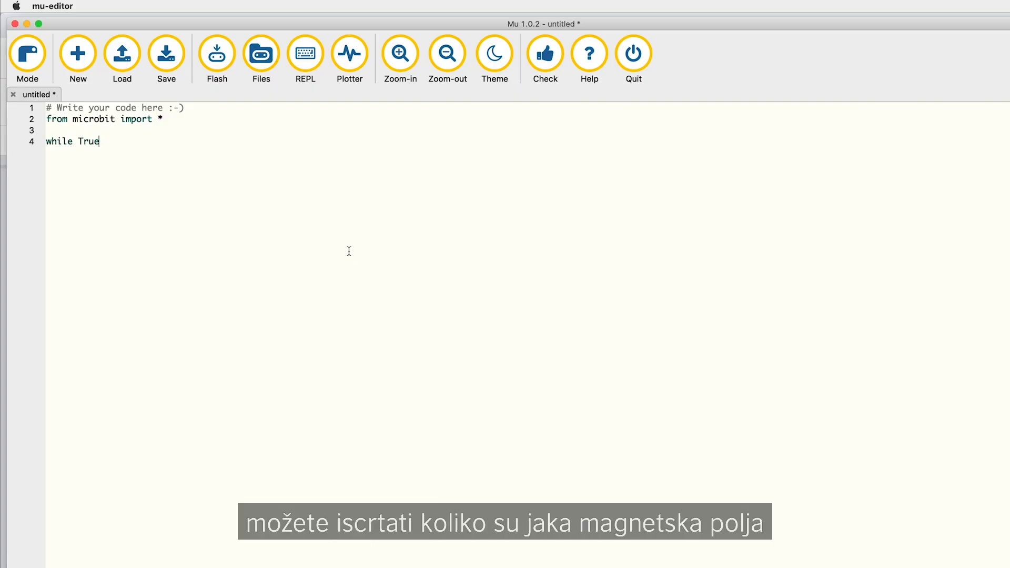
Step: Add sleep(20) and print((compass.get_field_strength(),)) to the loop and start the plotter
{"action": "type", "text": "slee"}
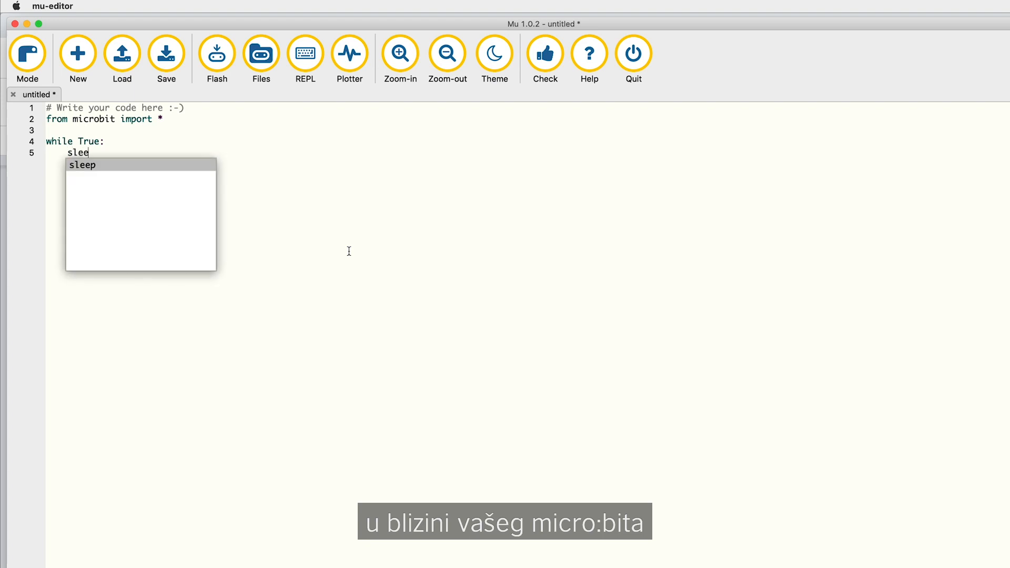
{"action": "type", "text": "p(20"}
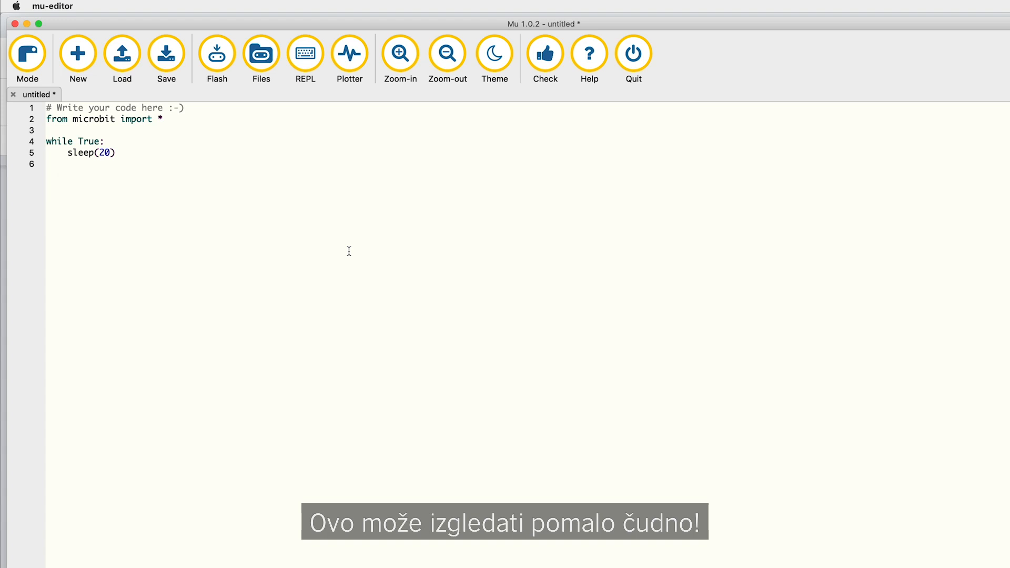
{"action": "type", "text": "print(("}
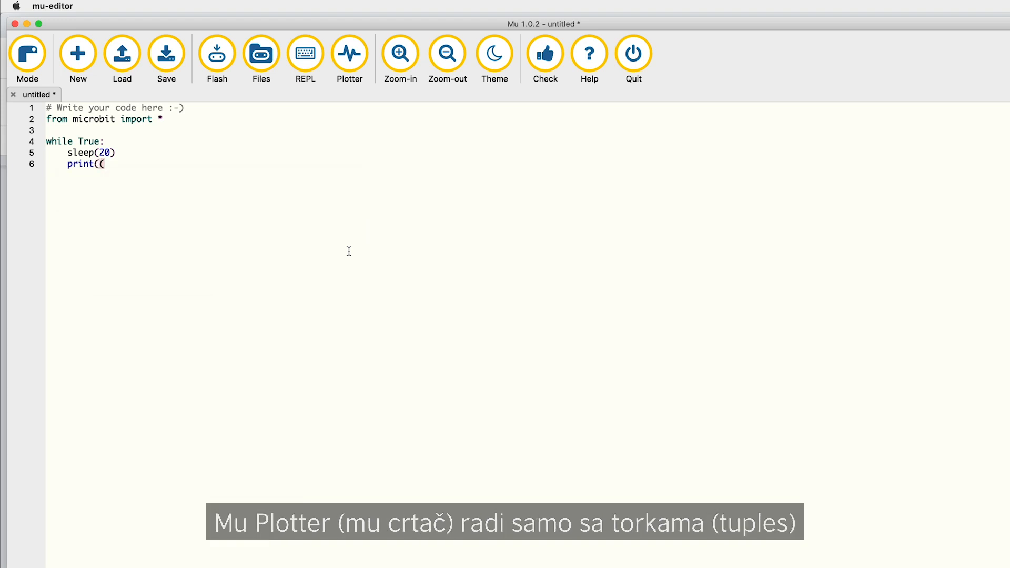
{"action": "type", "text": "compass.get"}
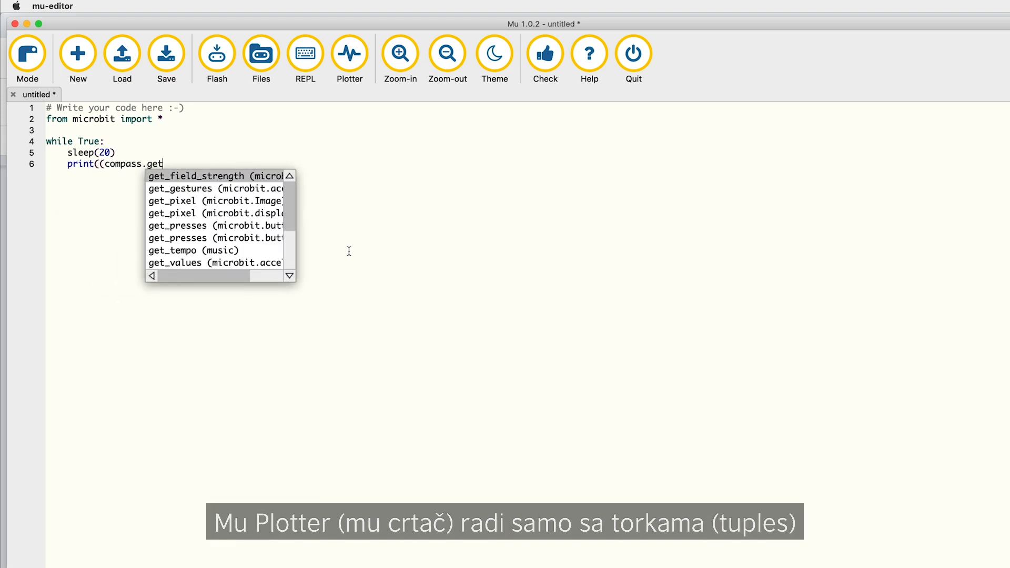
{"action": "type", "text": "_field_strength"}
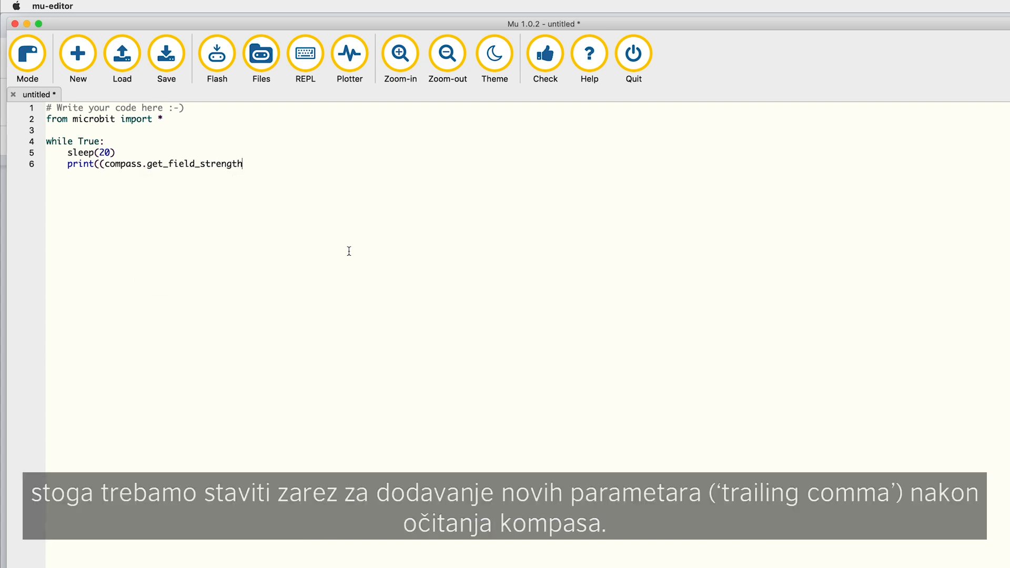
{"action": "type", "text": "(),"}
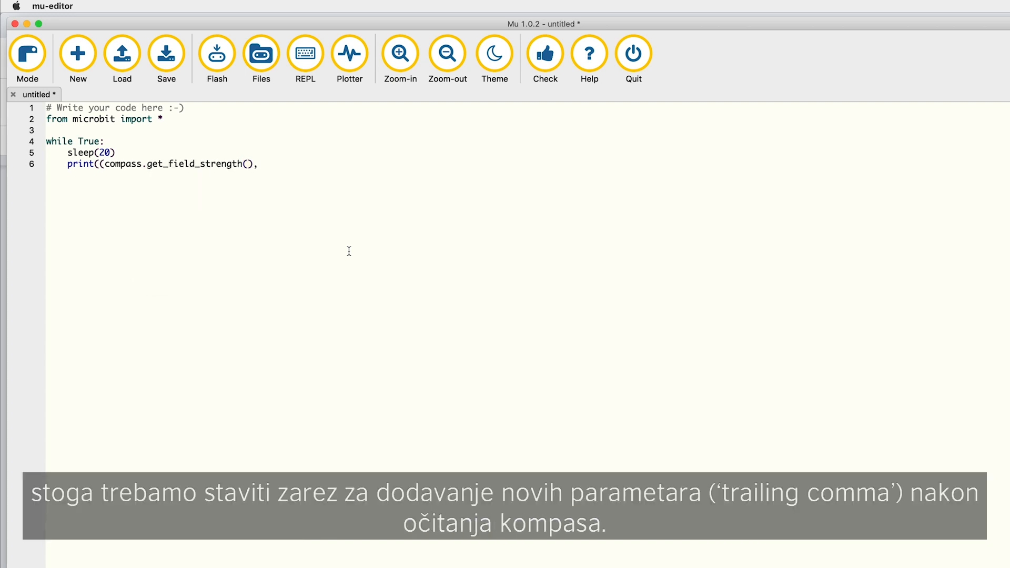
{"action": "type", "text": ")"}
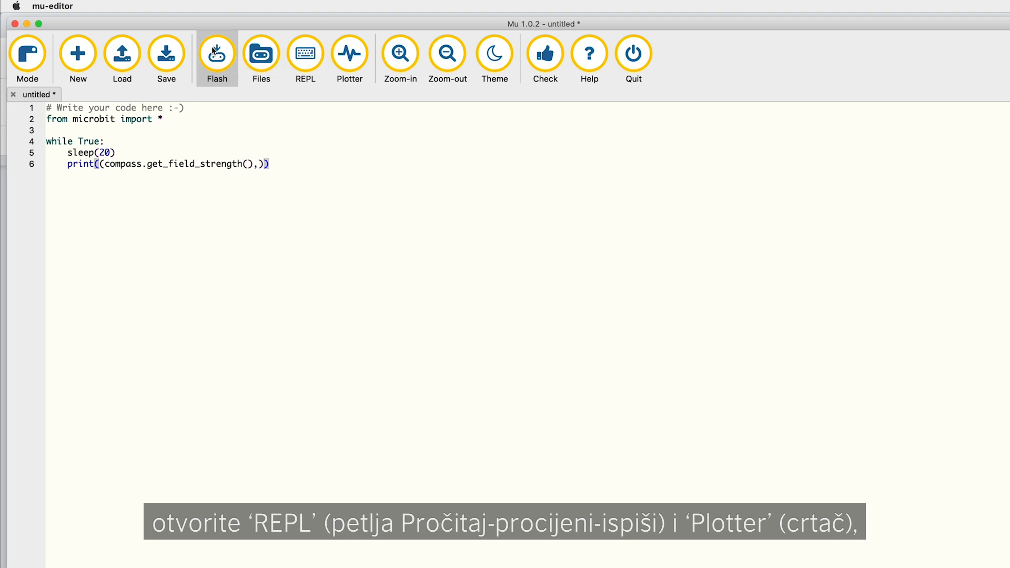
{"action": "left_click", "coordinate": [349, 53]}
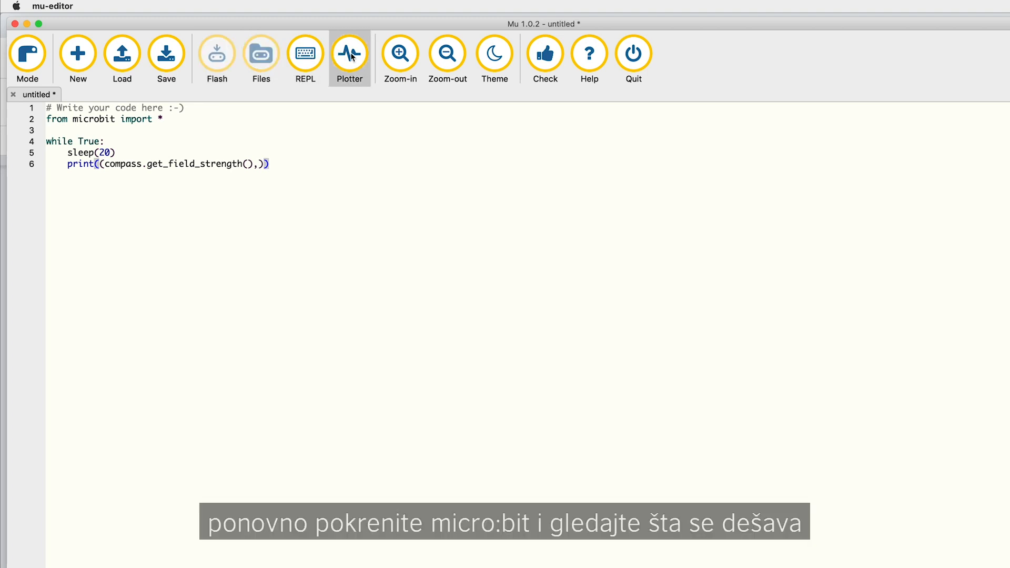